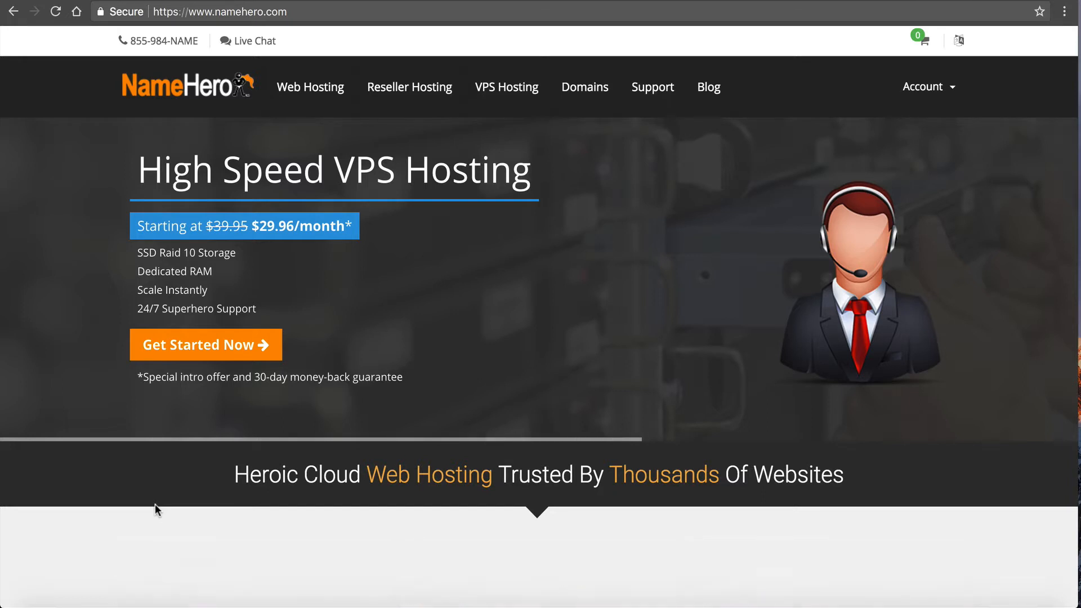
Sign in to the NameHero Client Area and open the reselltalk.com Starter reseller hosting details.
{"action": "scroll", "scroll_direction": "down", "scroll_amount": 3}
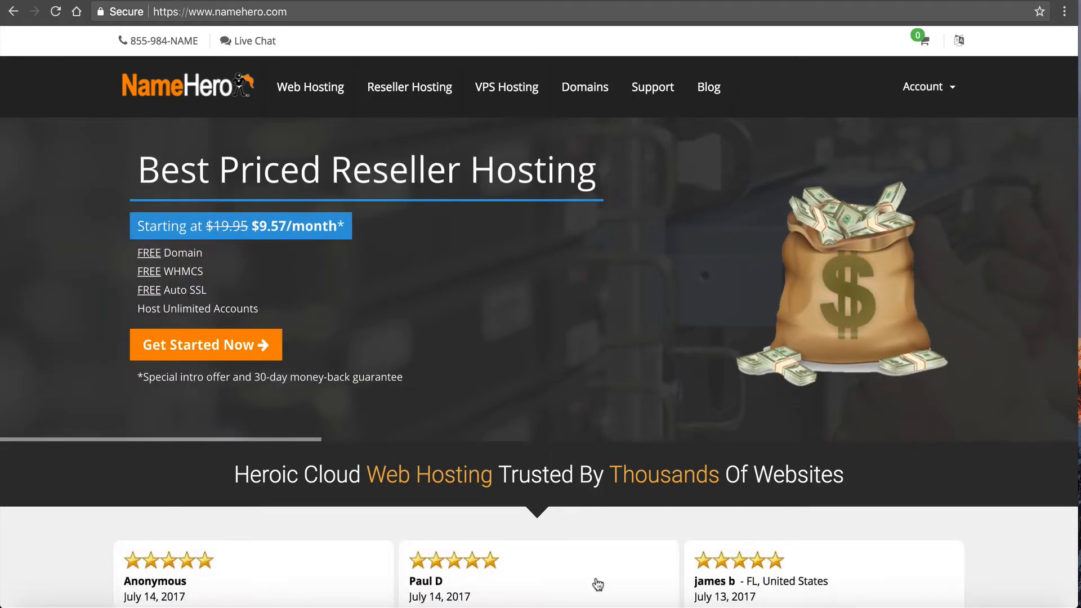
{"action": "left_click", "coordinate": [925, 86]}
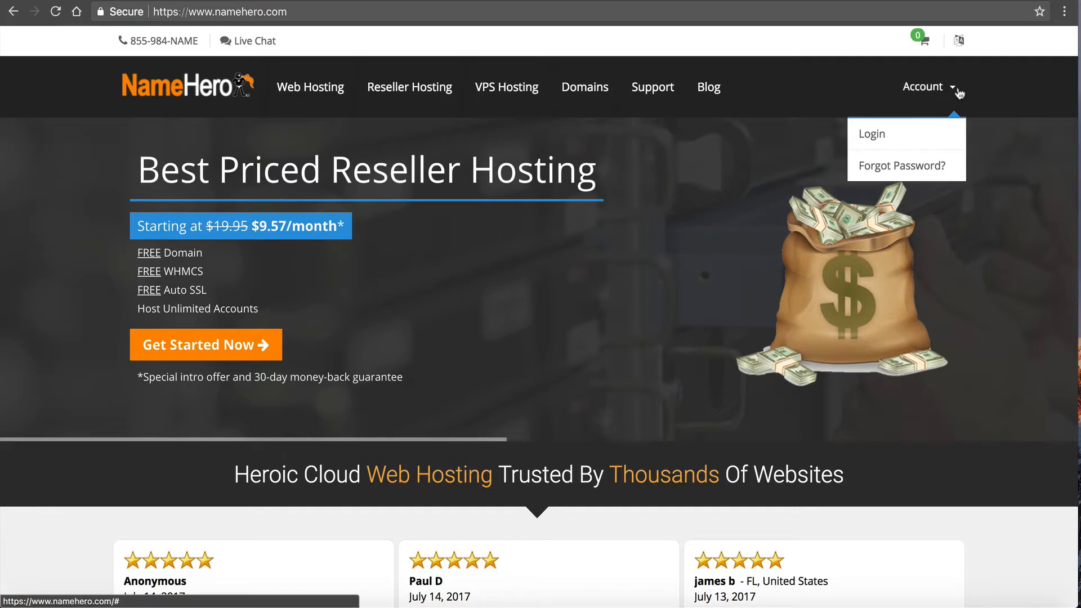
{"action": "left_click", "coordinate": [871, 134]}
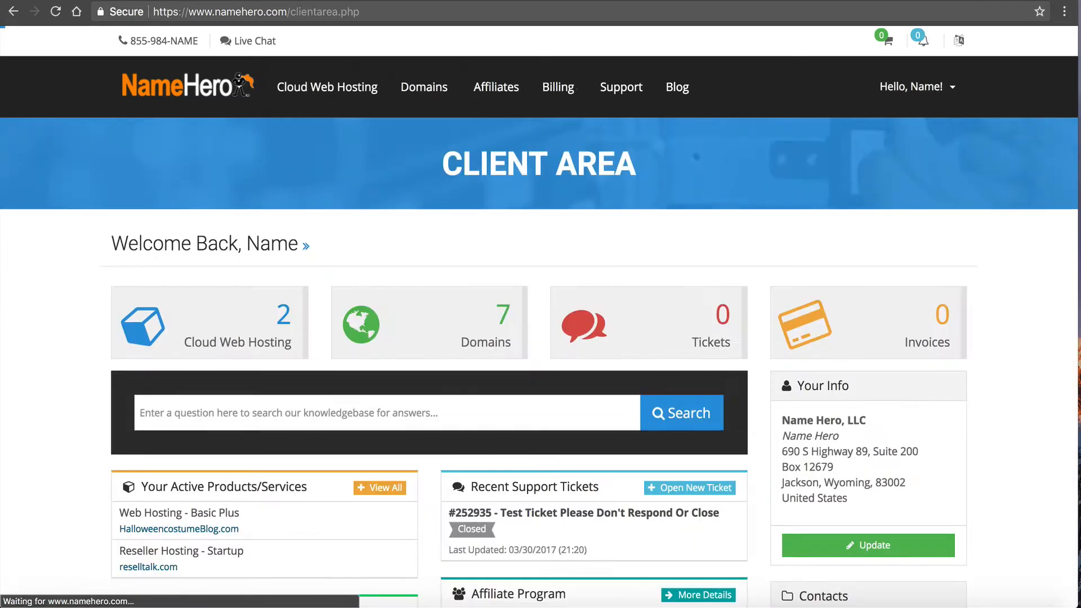
{"action": "mouse_move", "coordinate": [335, 40]}
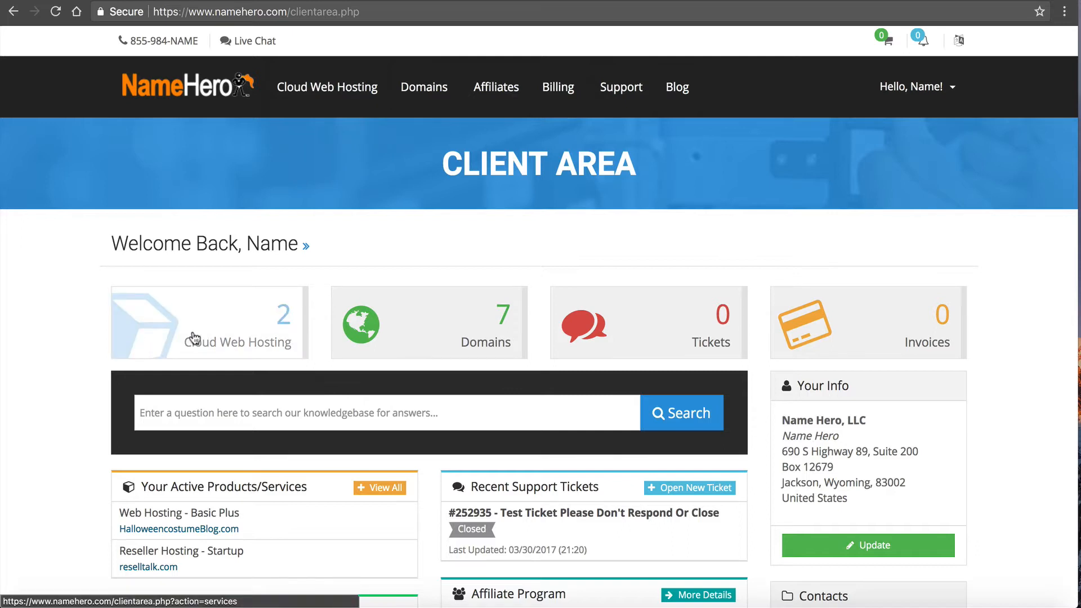
{"action": "left_click", "coordinate": [209, 322]}
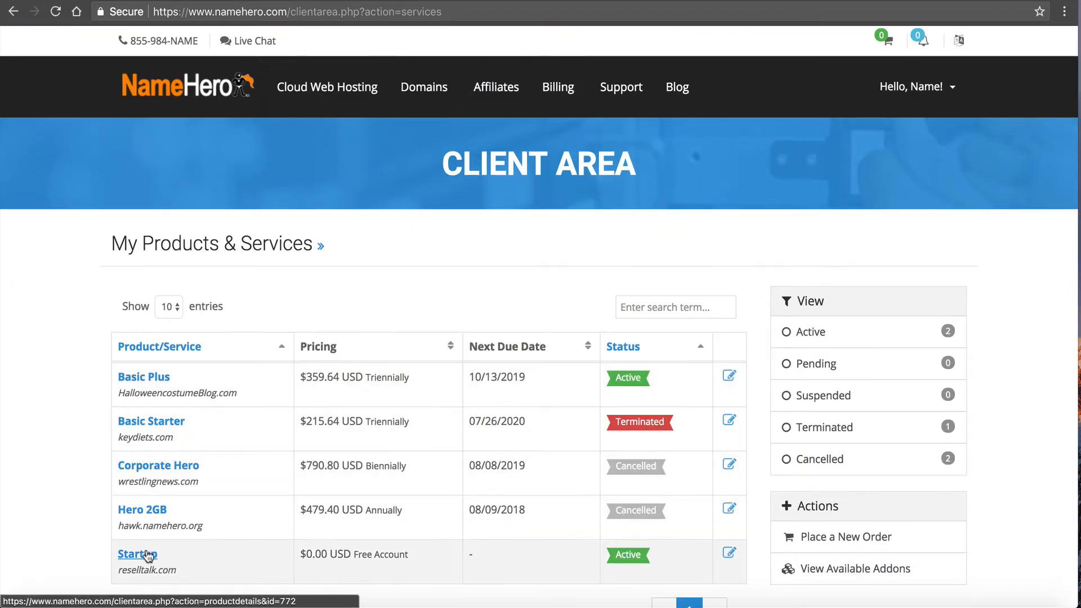
{"action": "left_click", "coordinate": [137, 555]}
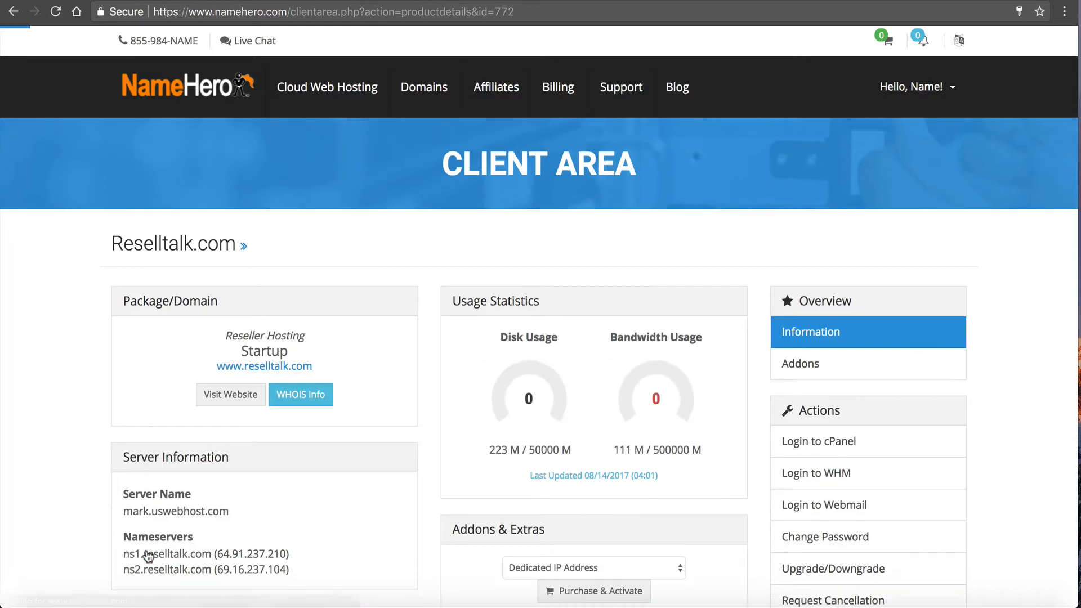
{"action": "mouse_move", "coordinate": [819, 442]}
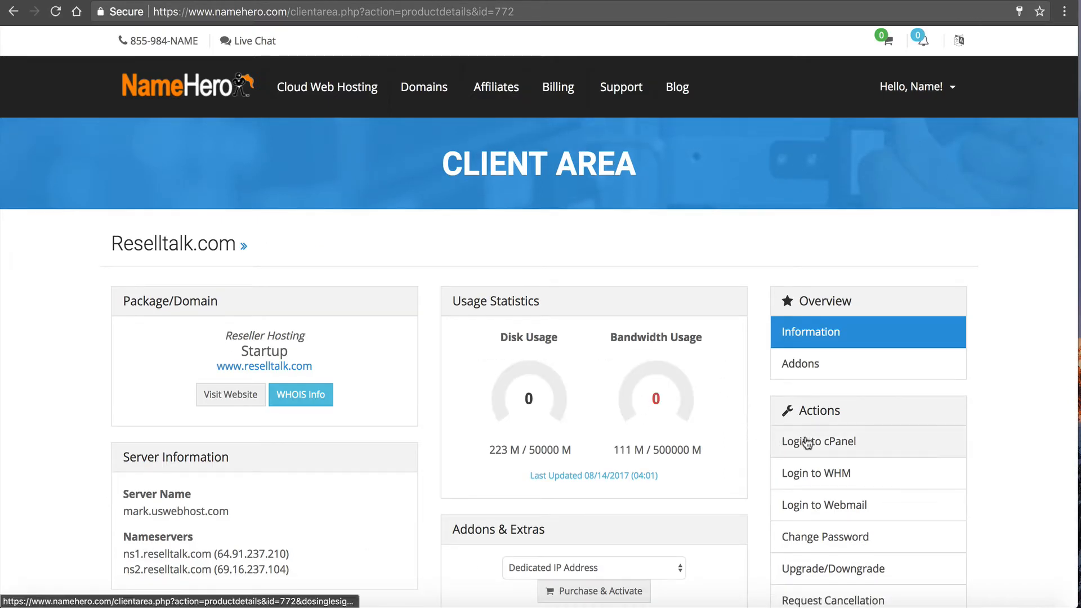
{"action": "mouse_move", "coordinate": [817, 454]}
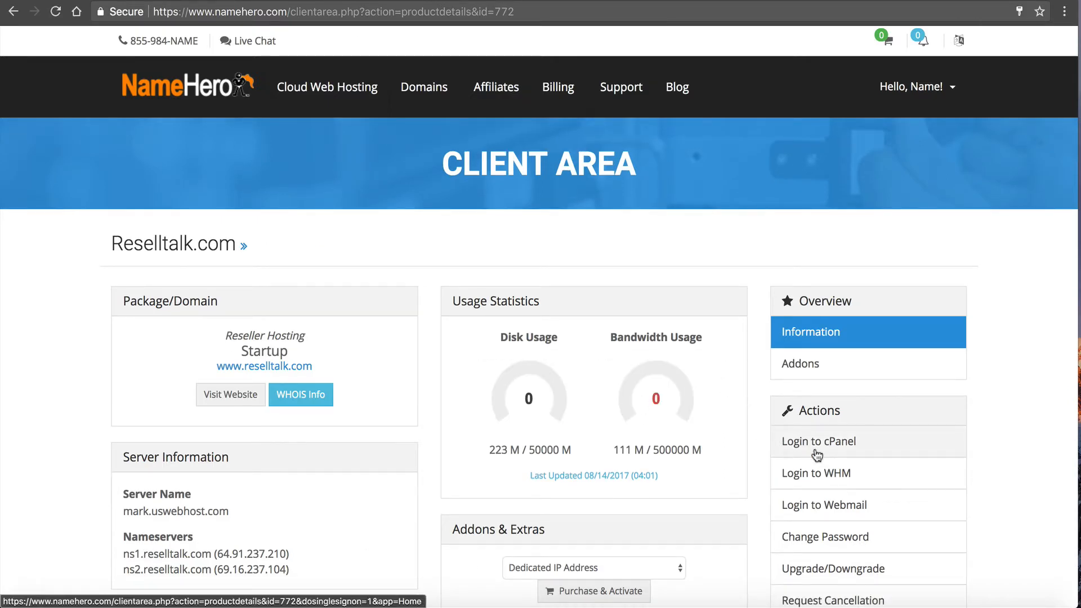
Launch cPanel for the reselltalk.com account from the product details page.
{"action": "left_click", "coordinate": [819, 441]}
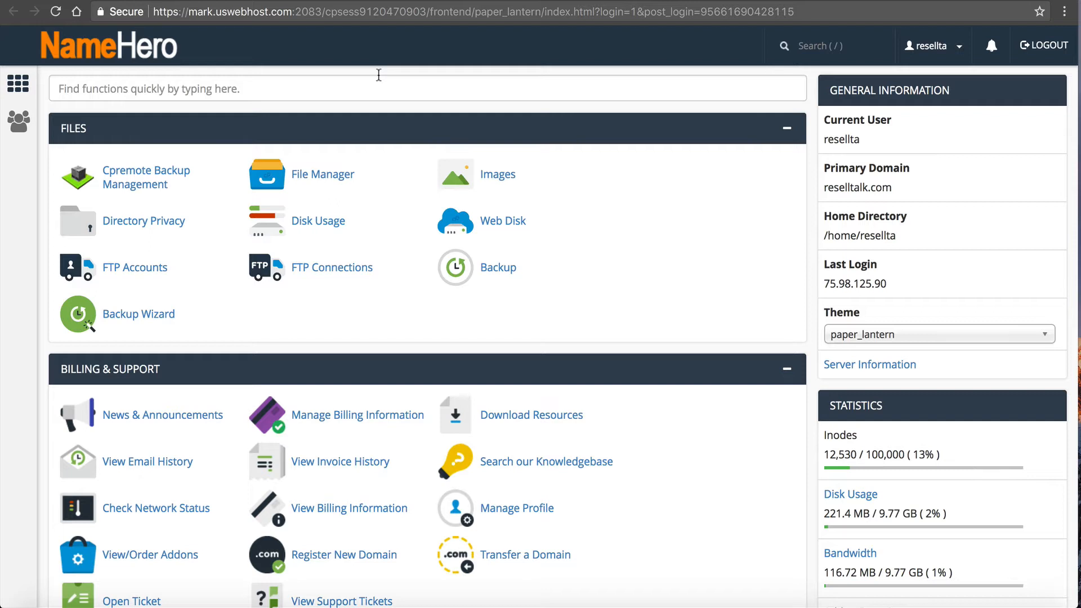
Search cPanel functions for 'spam' and open Apache SpamAssassin, currently disabled.
{"action": "left_click", "coordinate": [427, 88]}
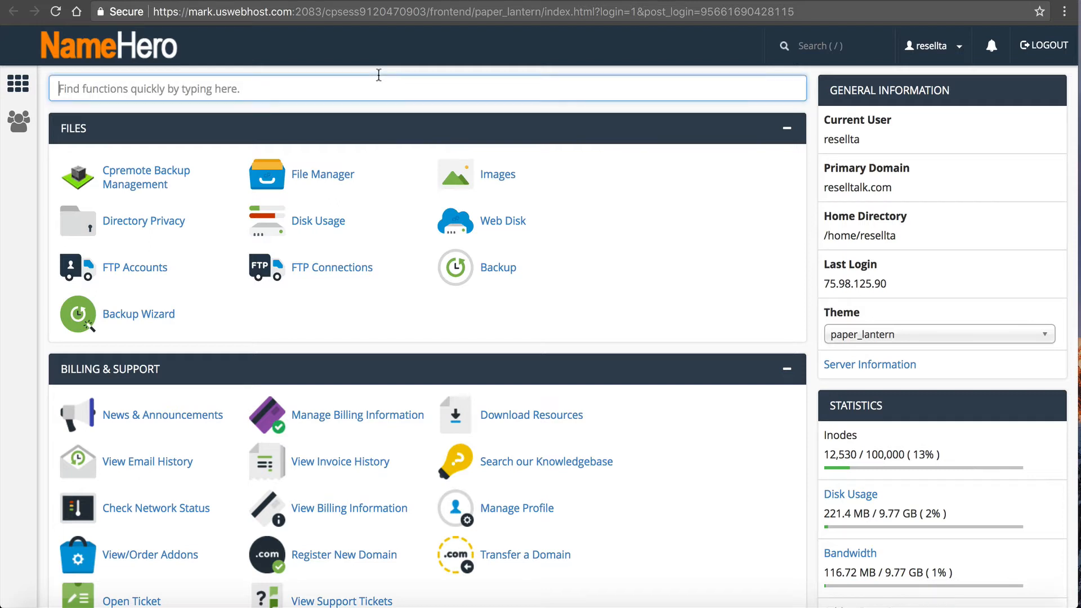
{"action": "type", "text": "spam"}
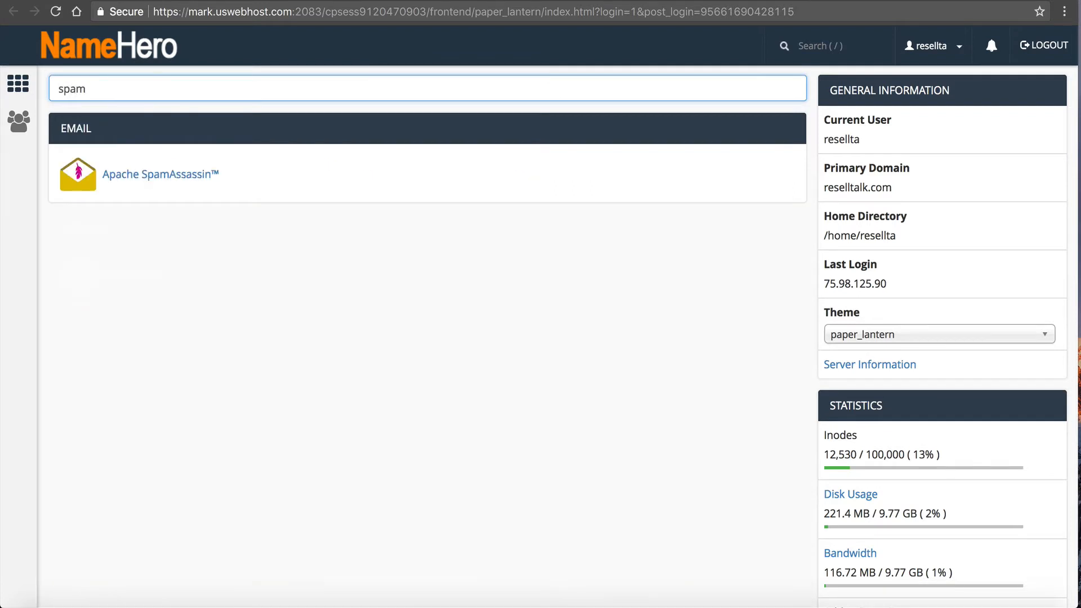
{"action": "mouse_move", "coordinate": [176, 178]}
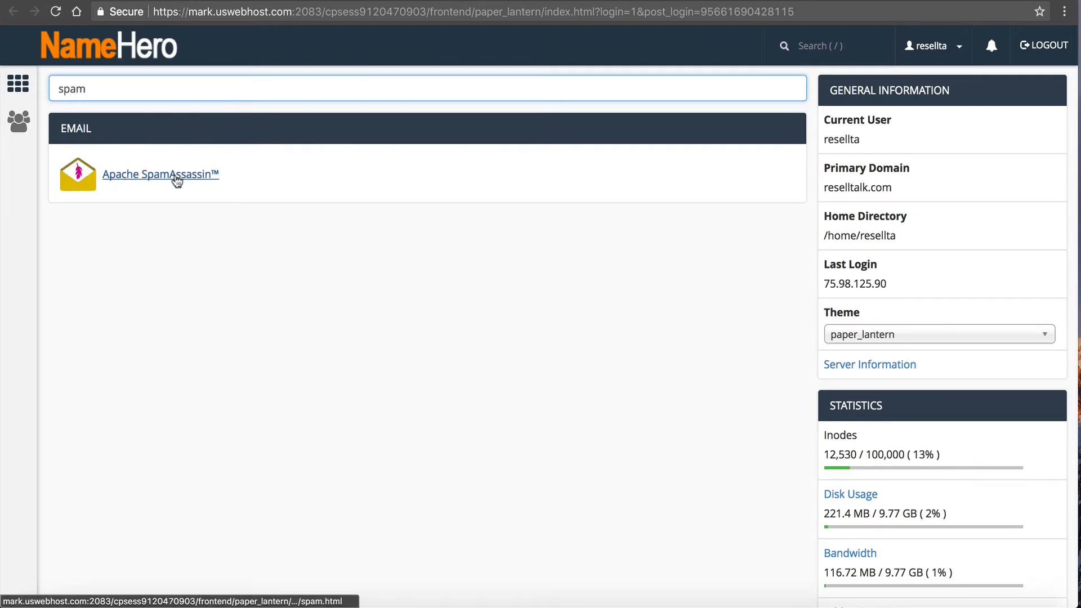
{"action": "left_click", "coordinate": [160, 174]}
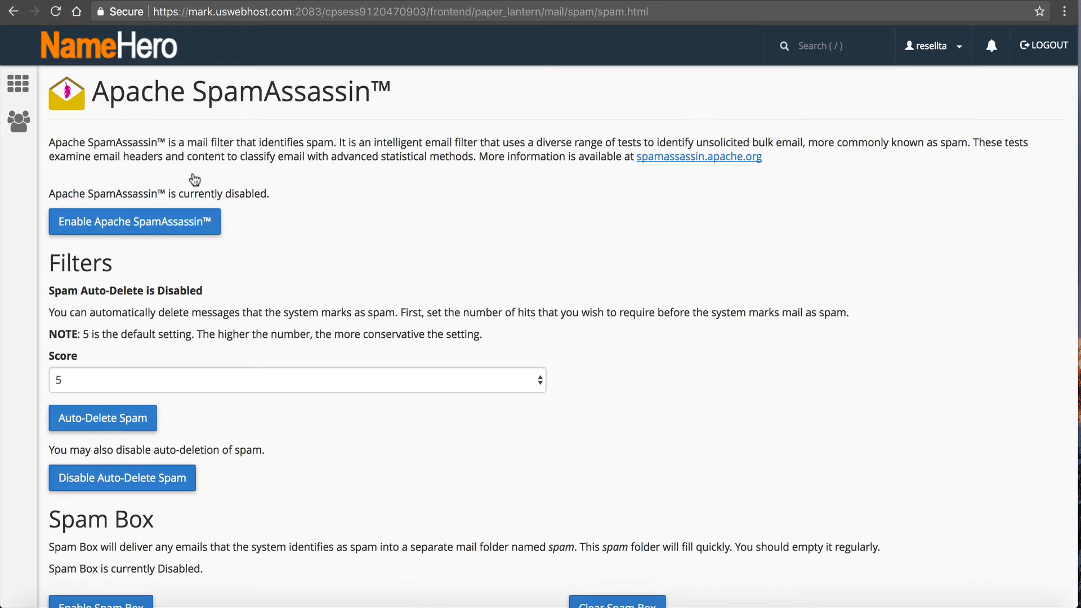
{"action": "mouse_move", "coordinate": [216, 148]}
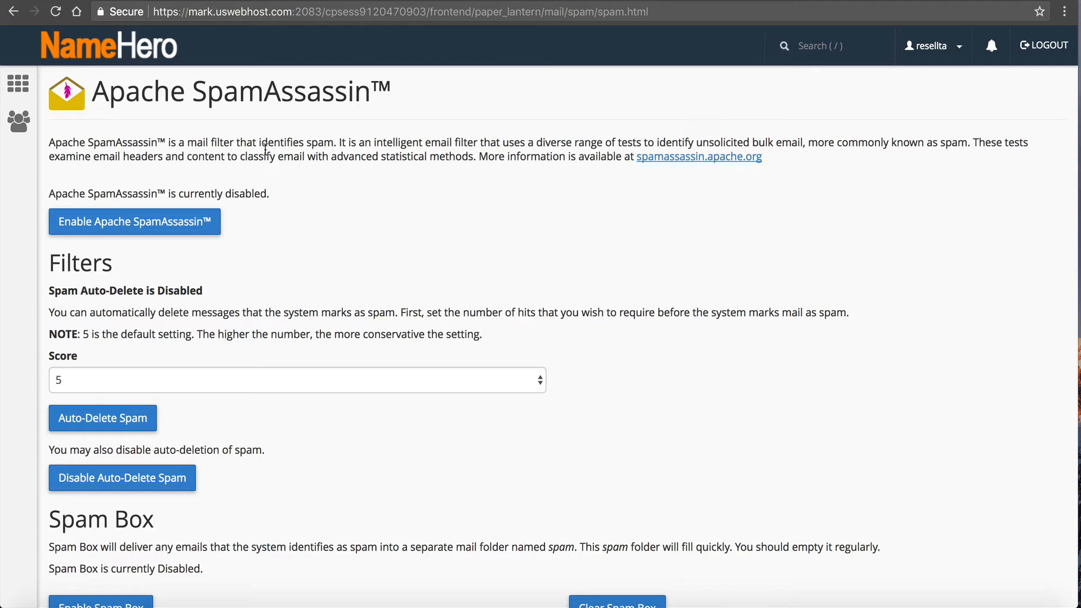
Enable Apache SpamAssassin for reselltalk.com and return to its settings page.
{"action": "left_click", "coordinate": [135, 221]}
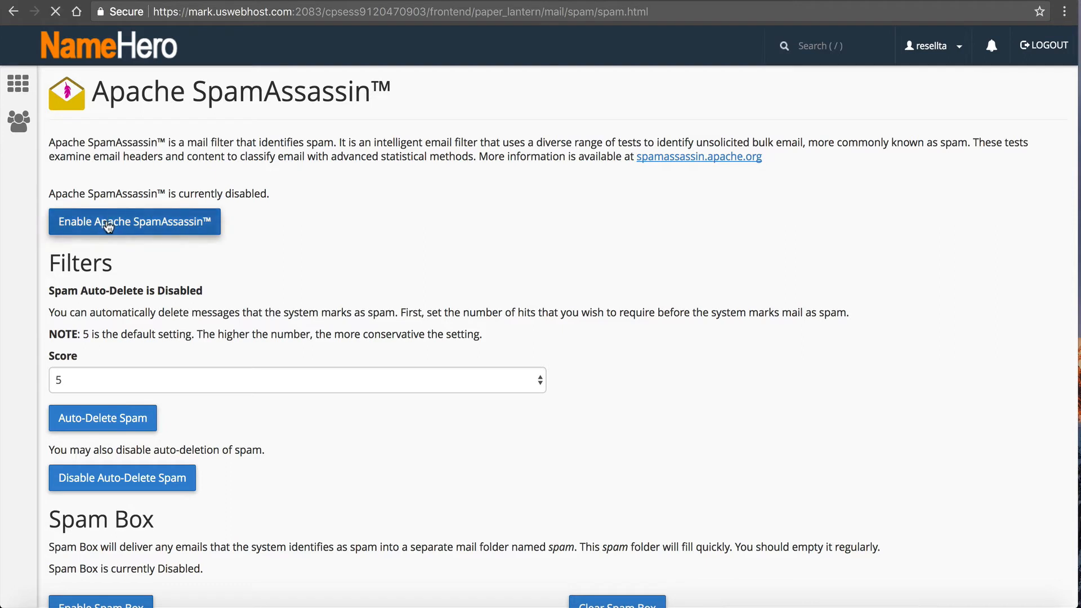
{"action": "left_click", "coordinate": [135, 221]}
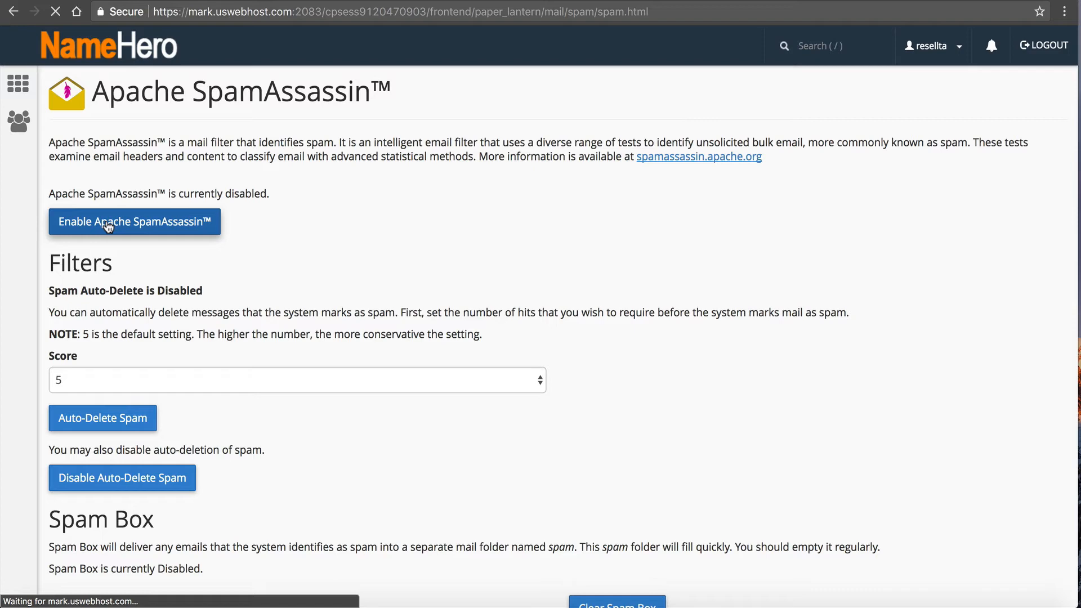
{"action": "left_click", "coordinate": [135, 222]}
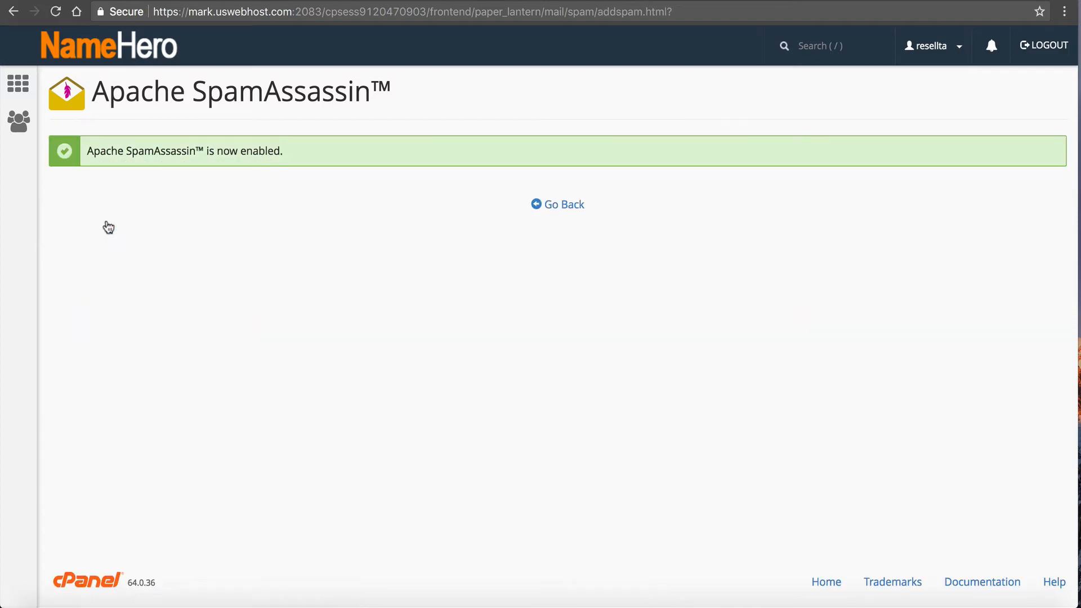
{"action": "left_click", "coordinate": [557, 204]}
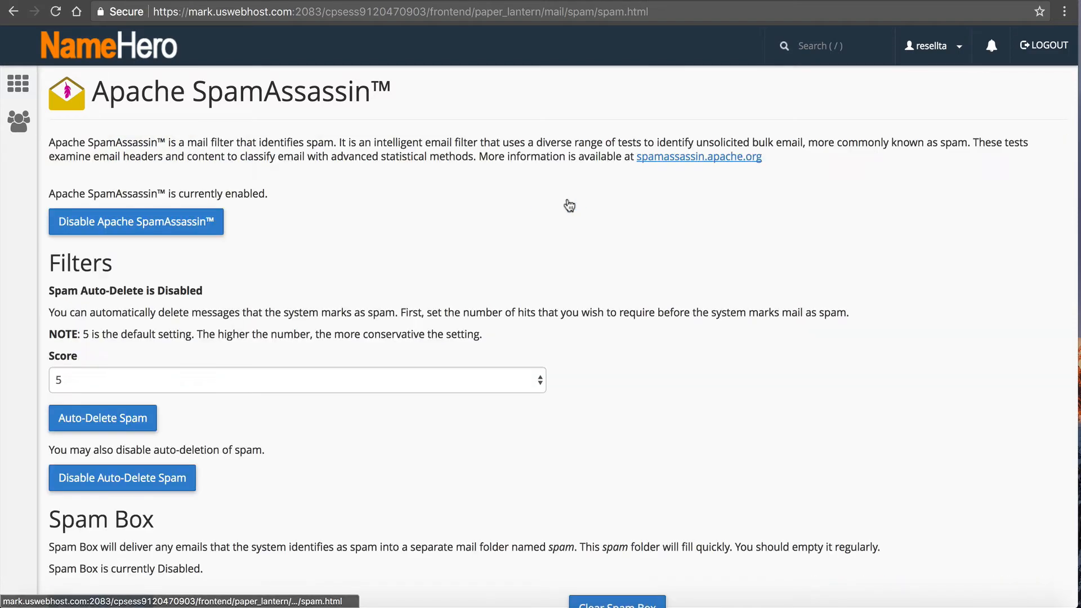
{"action": "mouse_move", "coordinate": [384, 196]}
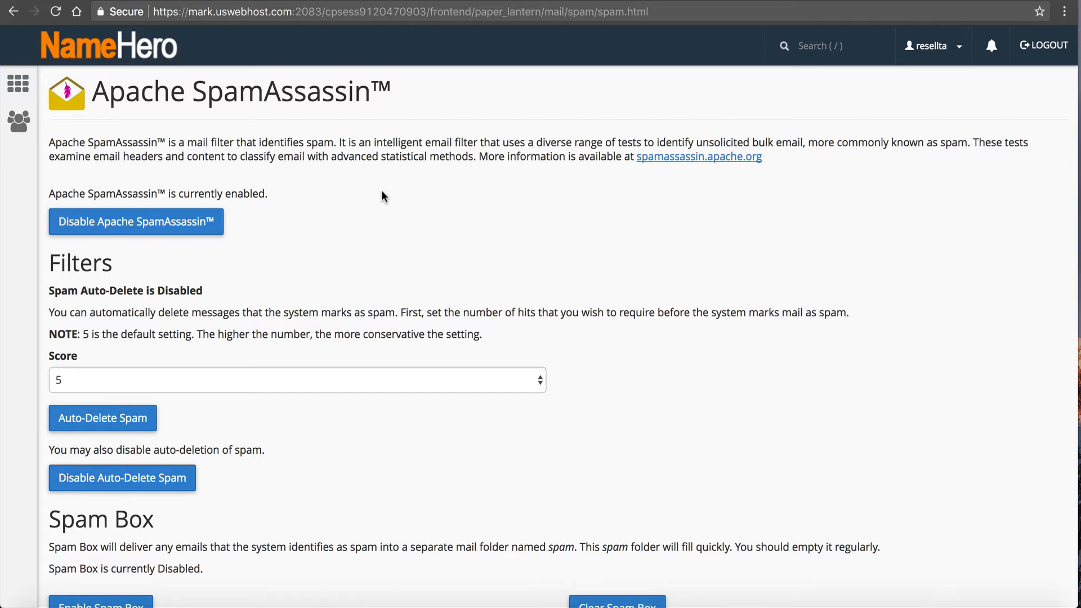
{"action": "scroll", "scroll_direction": "down", "scroll_amount": 3}
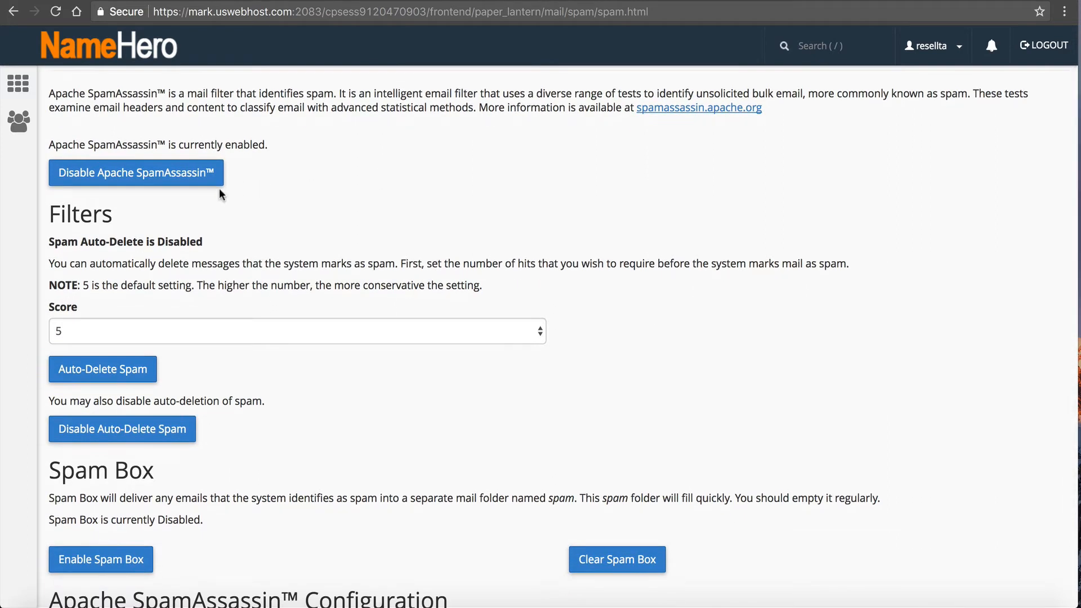
{"action": "mouse_move", "coordinate": [69, 336]}
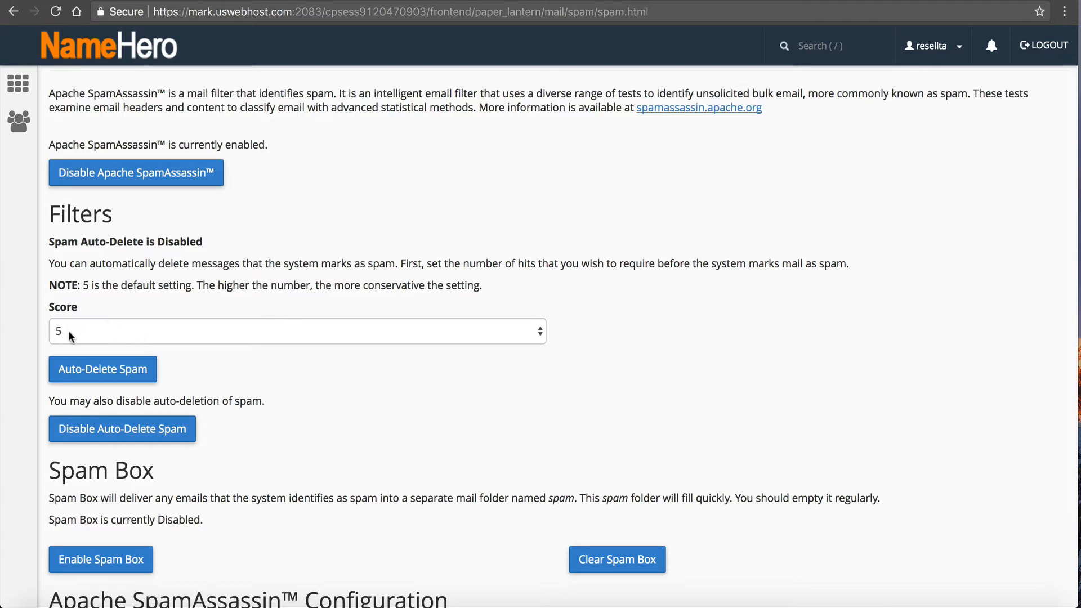
{"action": "mouse_move", "coordinate": [191, 339]}
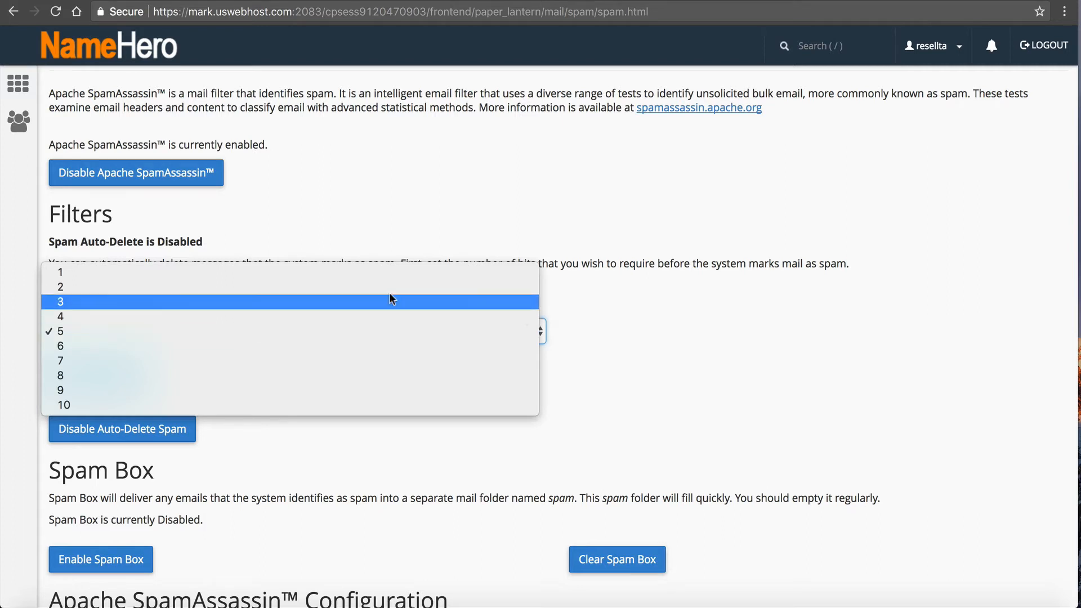
{"action": "left_click", "coordinate": [60, 331]}
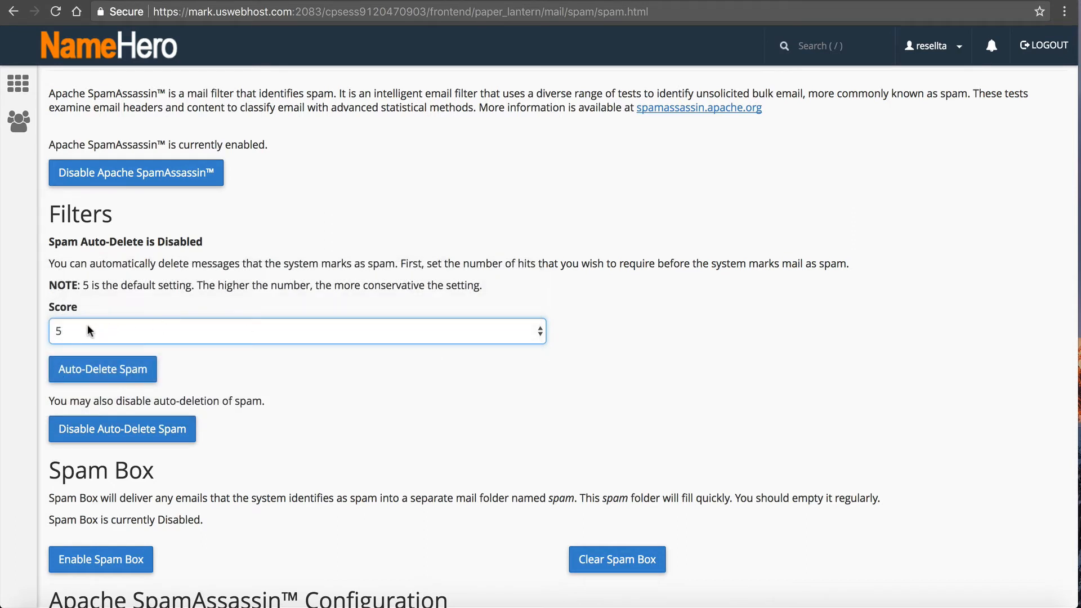
{"action": "scroll", "scroll_direction": "down", "scroll_amount": 3}
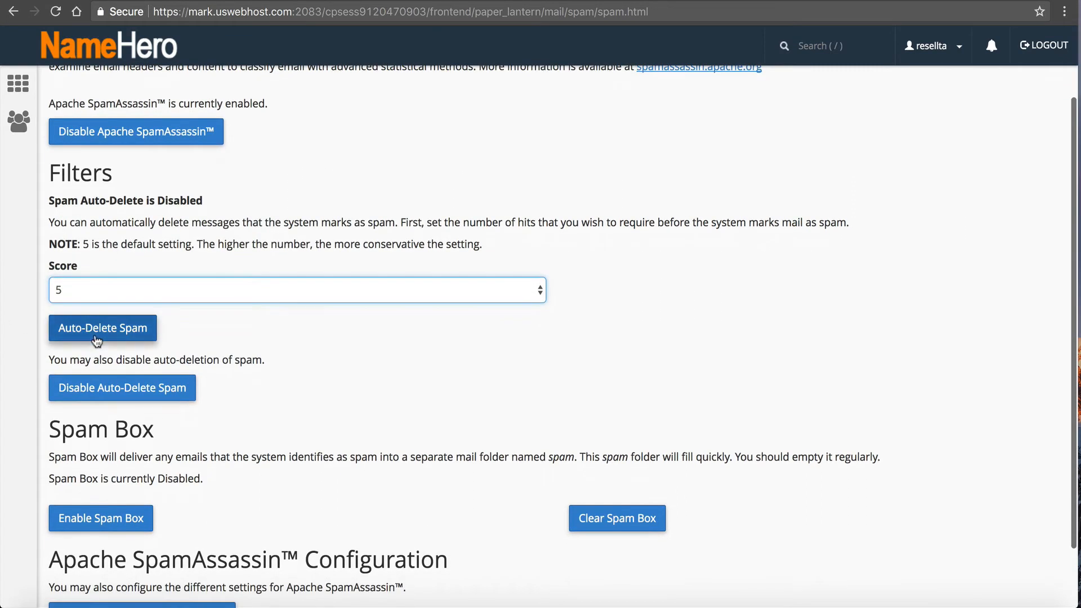
{"action": "mouse_move", "coordinate": [121, 337]}
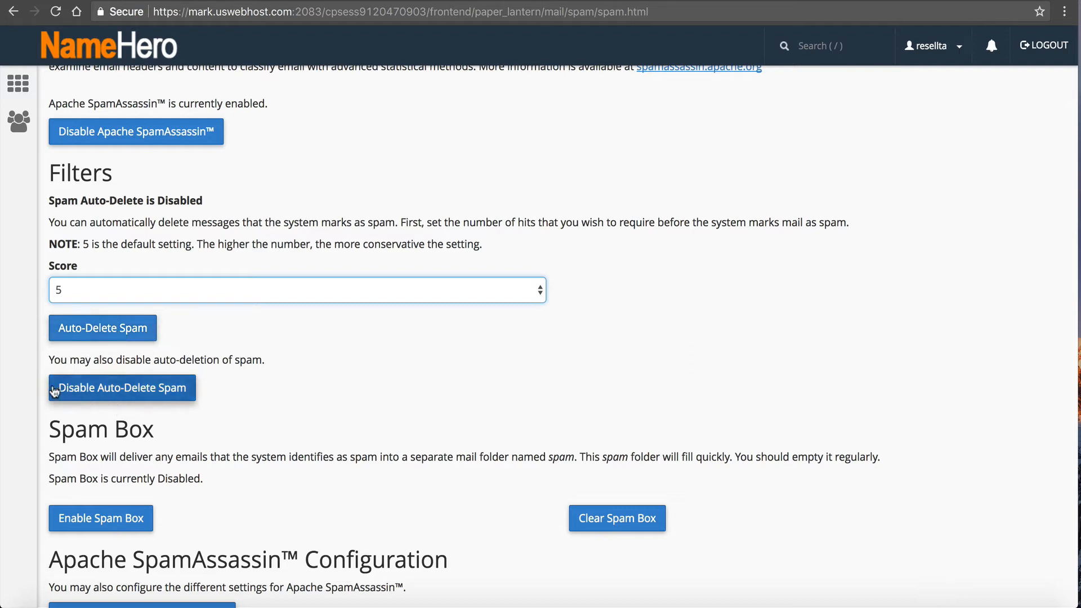
{"action": "mouse_move", "coordinate": [120, 365]}
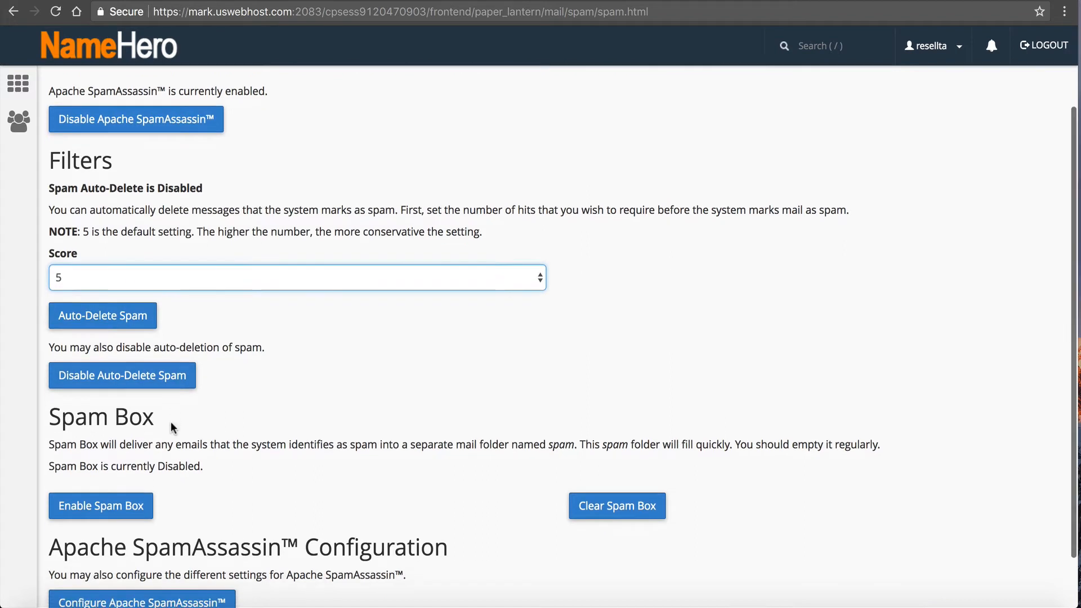
{"action": "scroll", "scroll_direction": "down", "scroll_amount": 3}
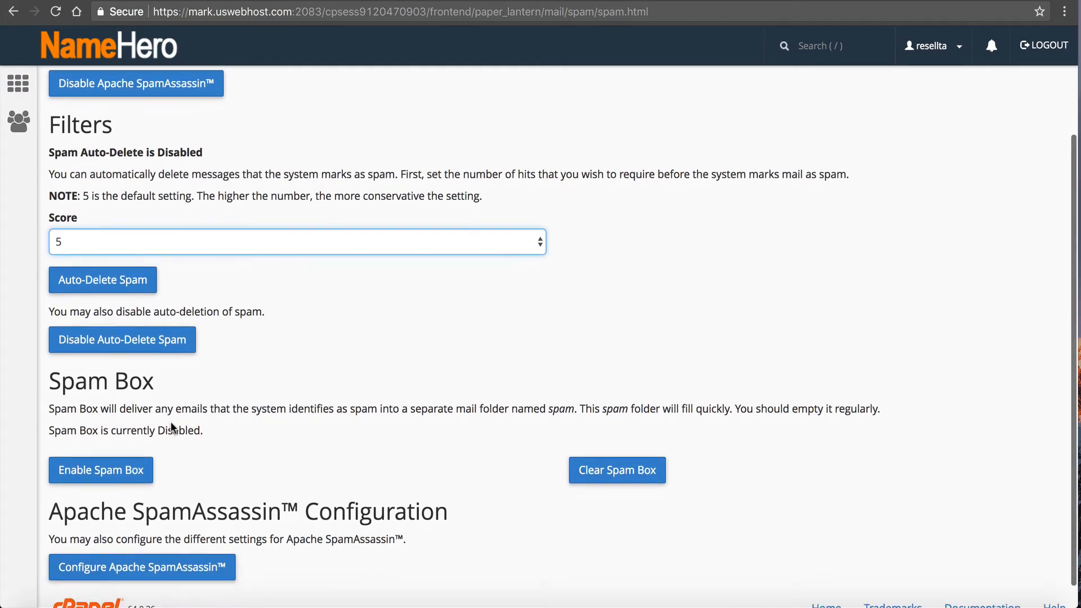
{"action": "scroll", "scroll_direction": "down", "scroll_amount": 3}
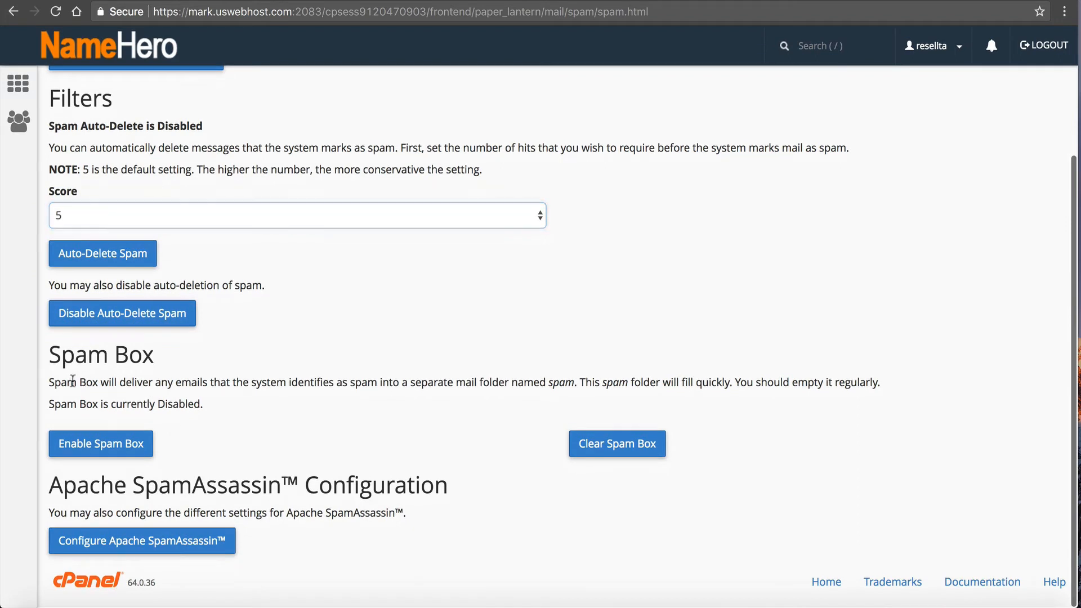
{"action": "mouse_move", "coordinate": [412, 396]}
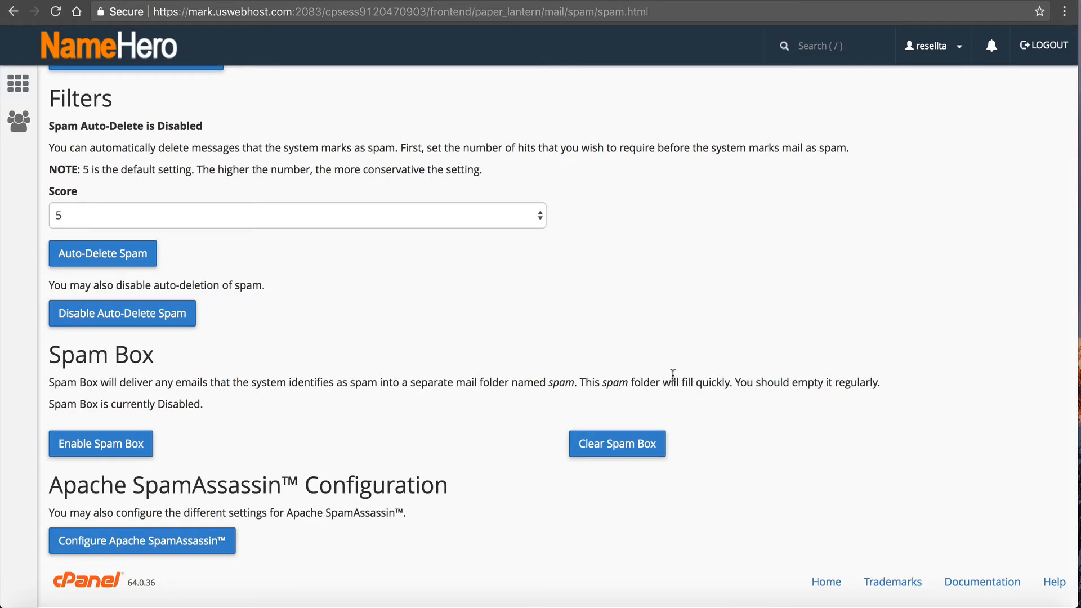
{"action": "mouse_move", "coordinate": [351, 376]}
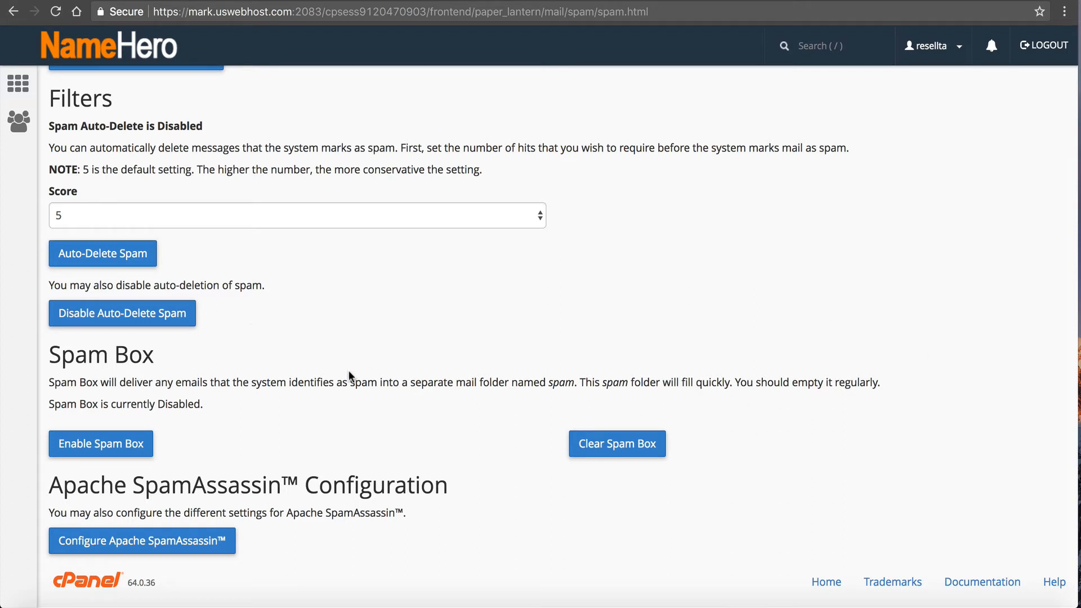
{"action": "mouse_move", "coordinate": [40, 400]}
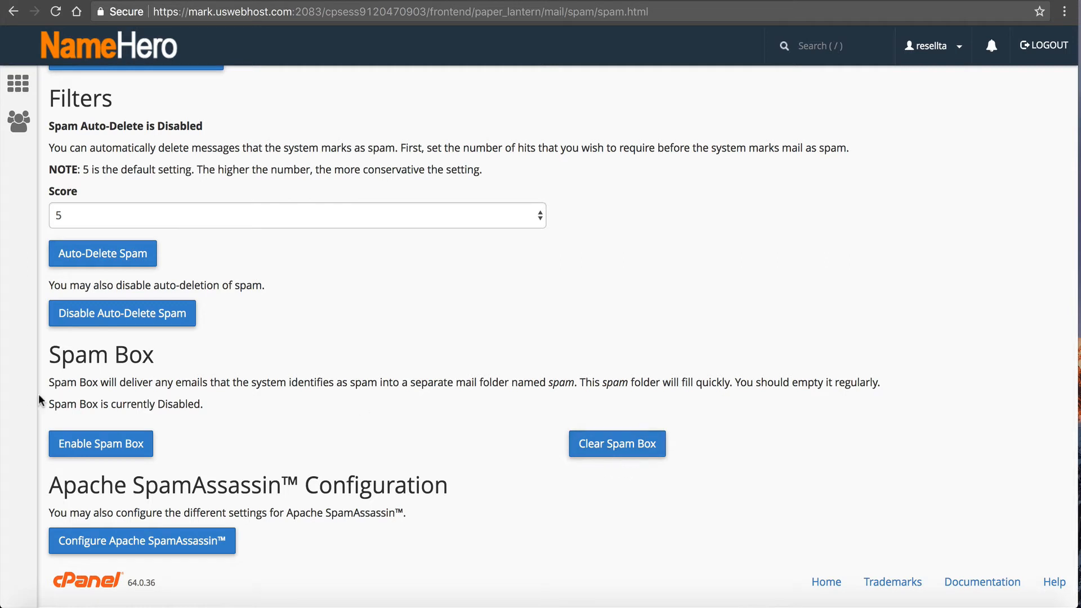
{"action": "mouse_move", "coordinate": [151, 443]}
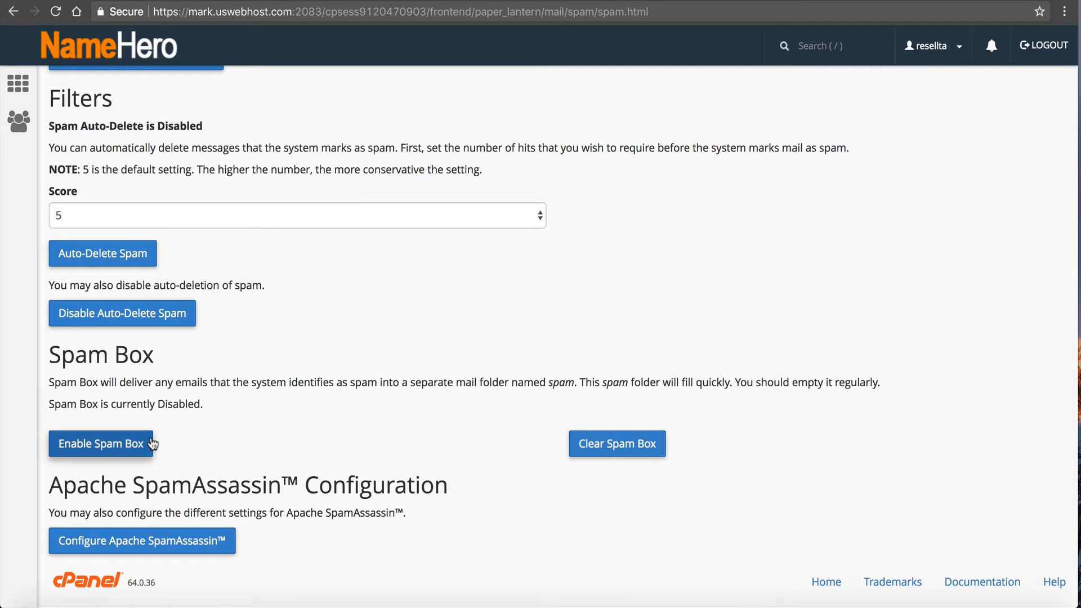
{"action": "mouse_move", "coordinate": [124, 449]}
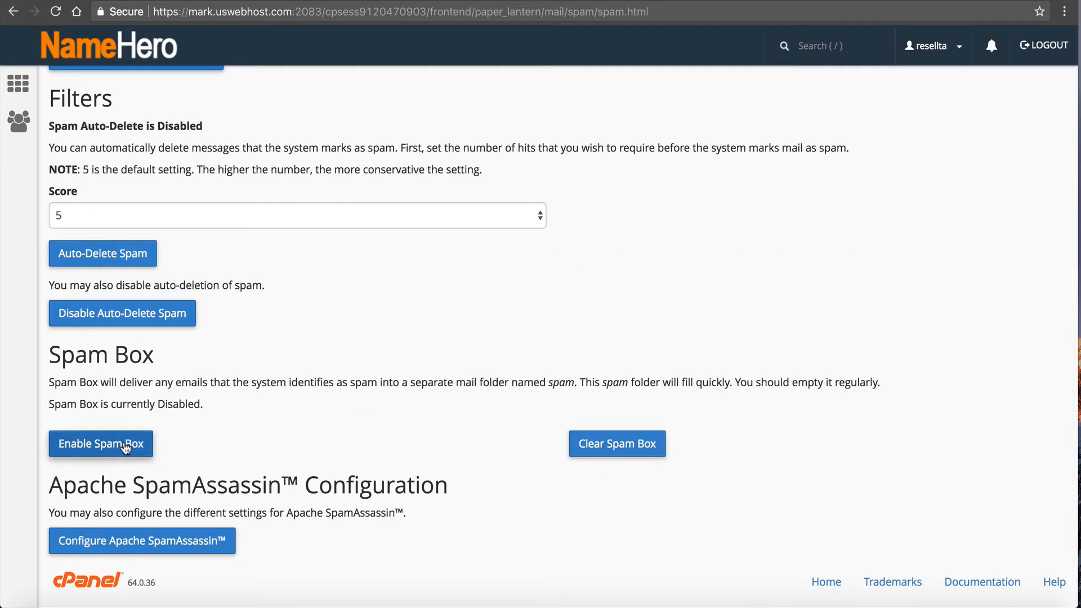
{"action": "mouse_move", "coordinate": [617, 443]}
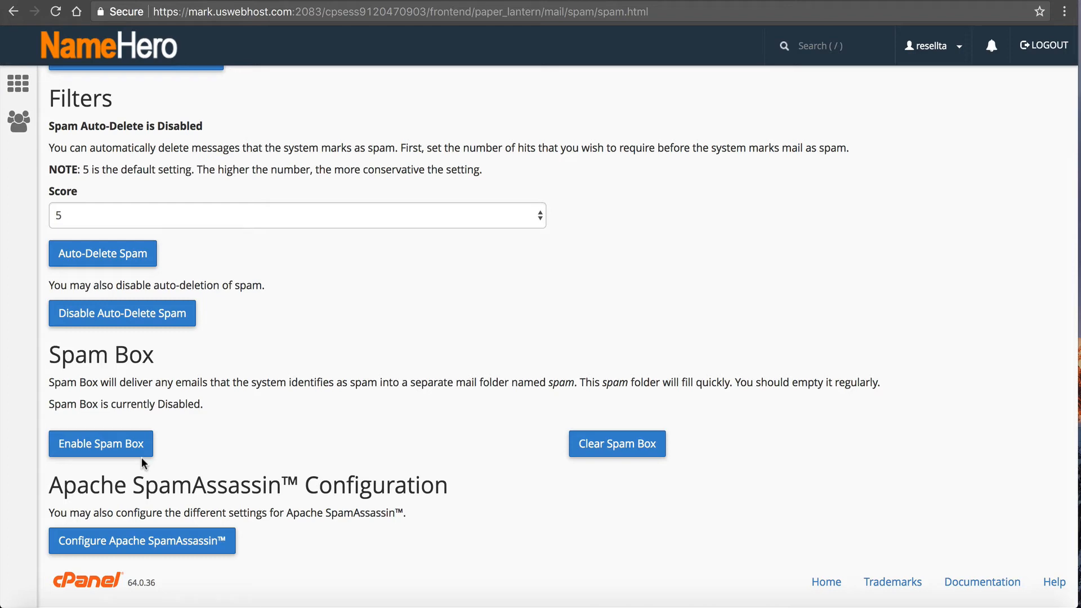
Open Configure Apache SpamAssassin and review blacklist_from, required_score 5, score and whitelist_from fields.
{"action": "left_click", "coordinate": [142, 541]}
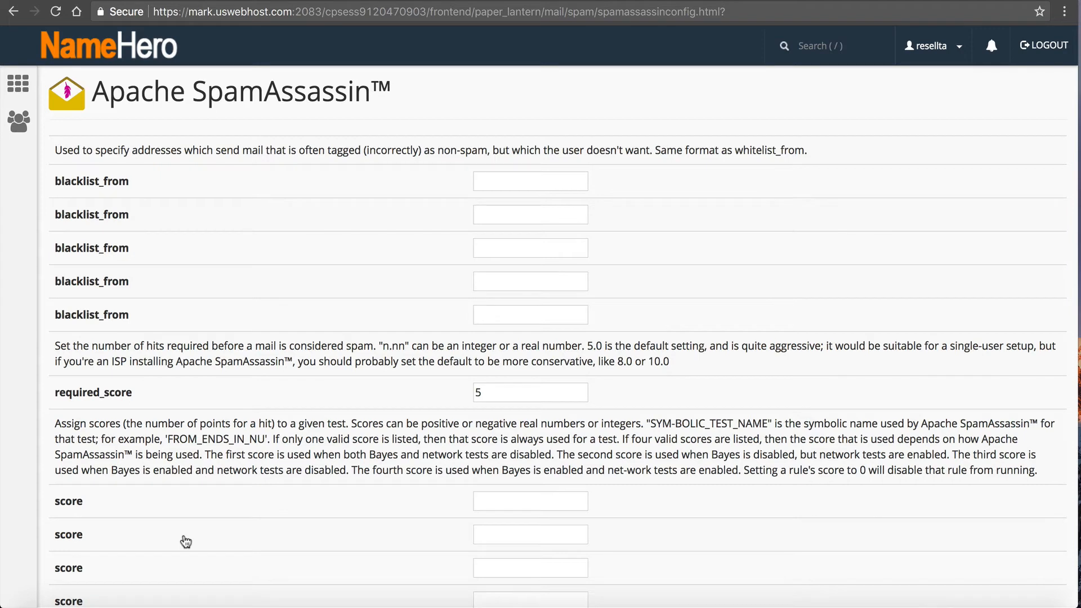
{"action": "mouse_move", "coordinate": [117, 295]}
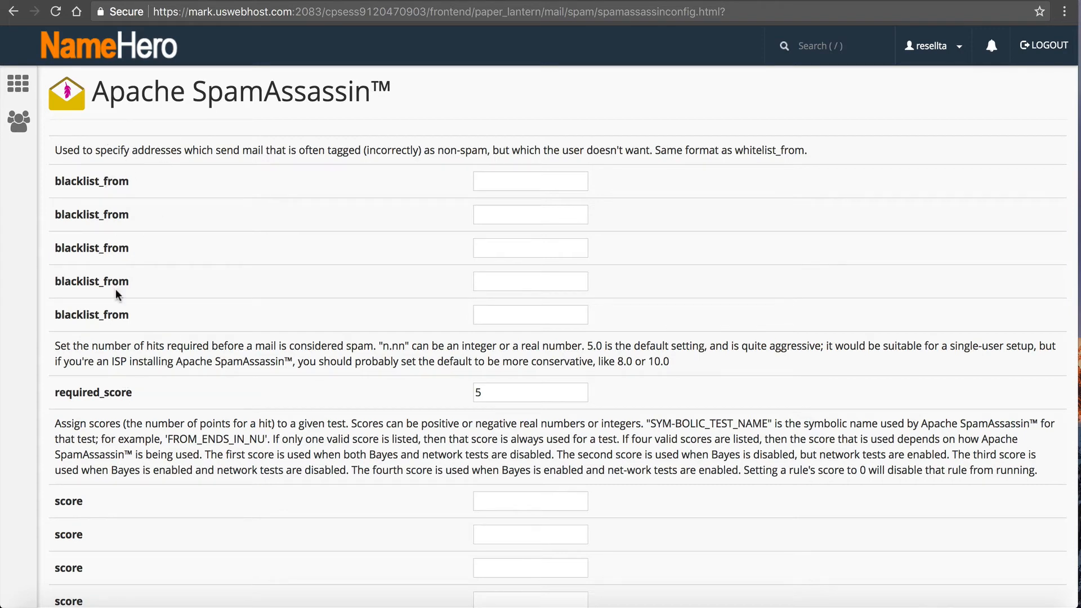
{"action": "mouse_move", "coordinate": [505, 208]}
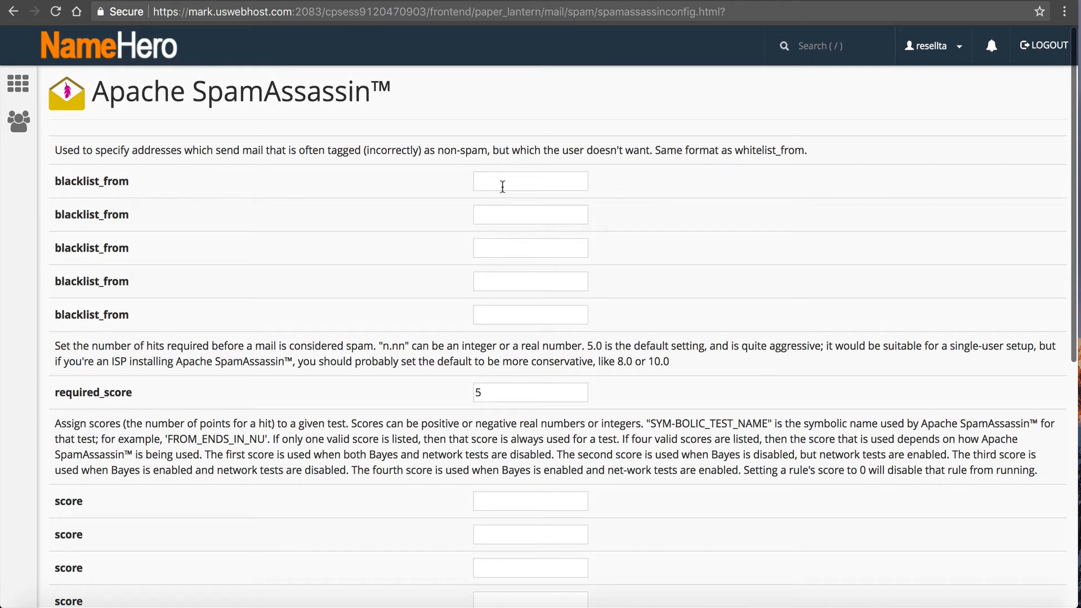
{"action": "mouse_move", "coordinate": [152, 216]}
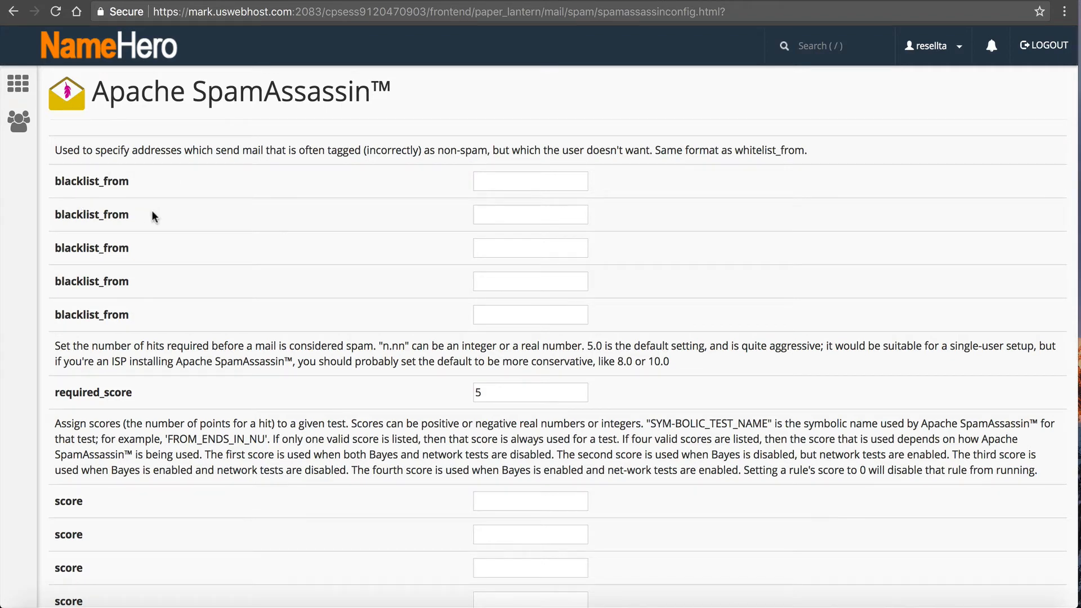
{"action": "scroll", "scroll_direction": "down", "scroll_amount": 3}
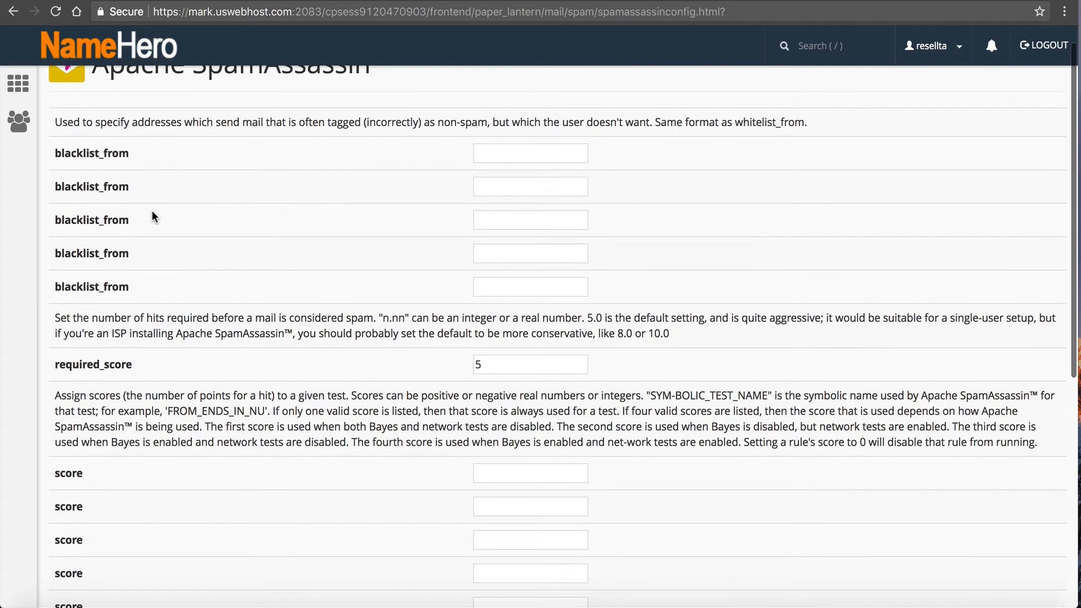
{"action": "mouse_move", "coordinate": [196, 369]}
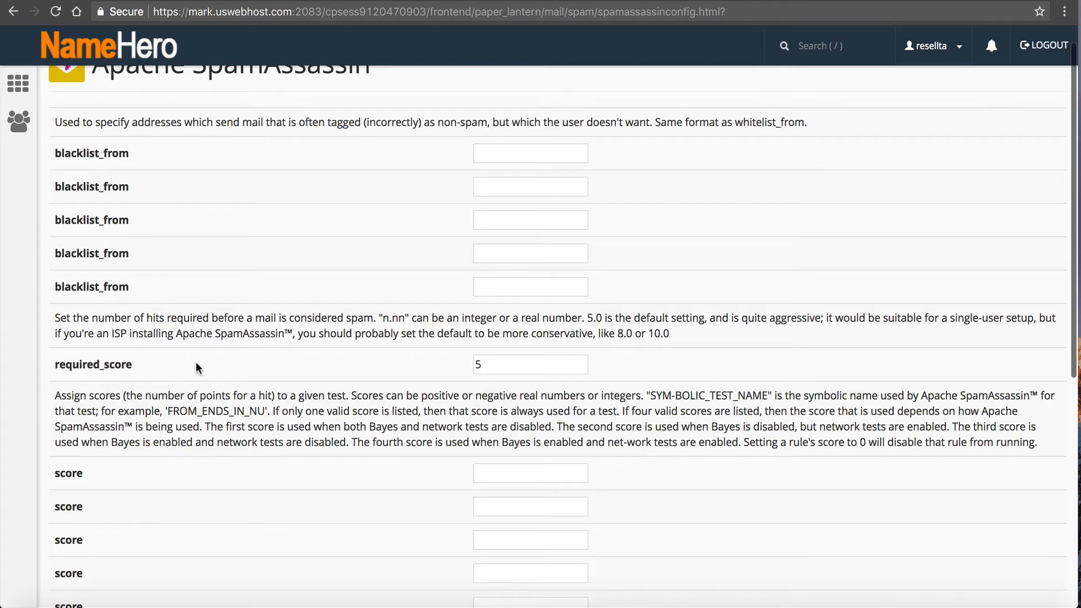
{"action": "left_click", "coordinate": [529, 364]}
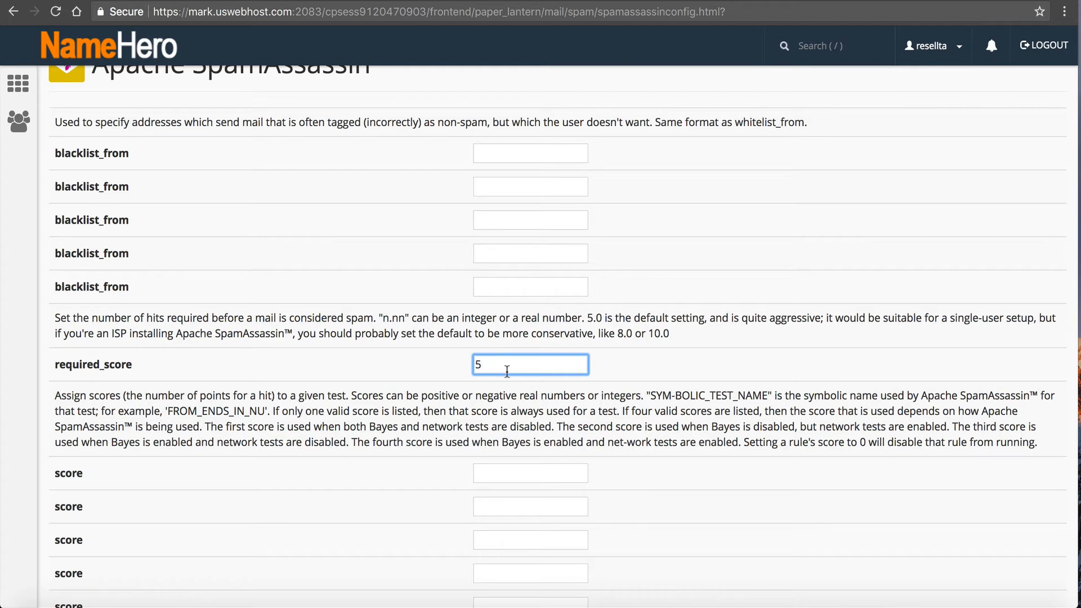
{"action": "scroll", "scroll_direction": "down", "scroll_amount": 3}
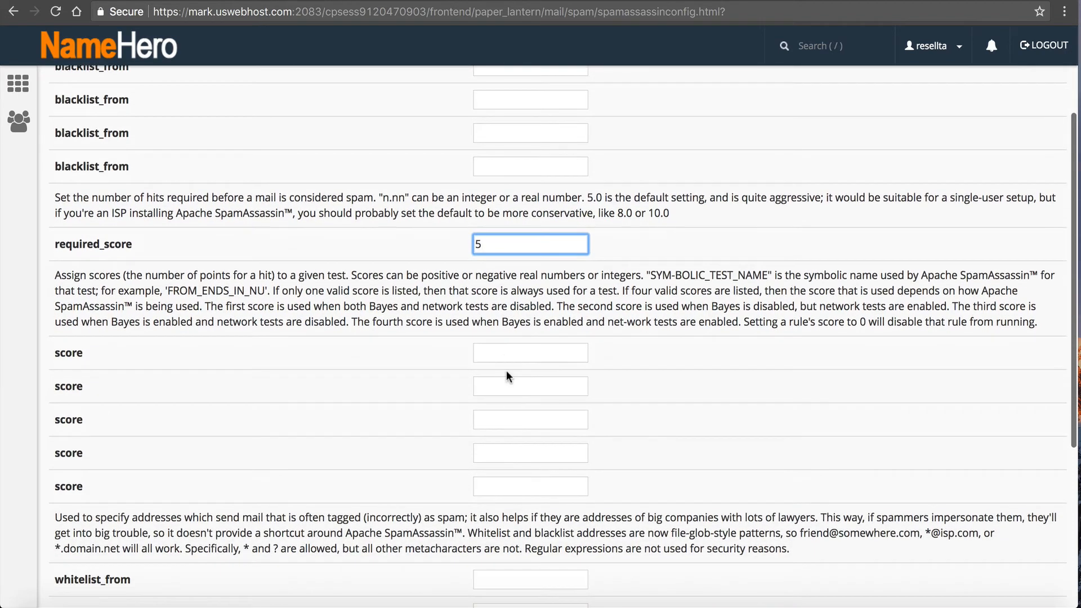
{"action": "scroll", "scroll_direction": "down", "scroll_amount": 3}
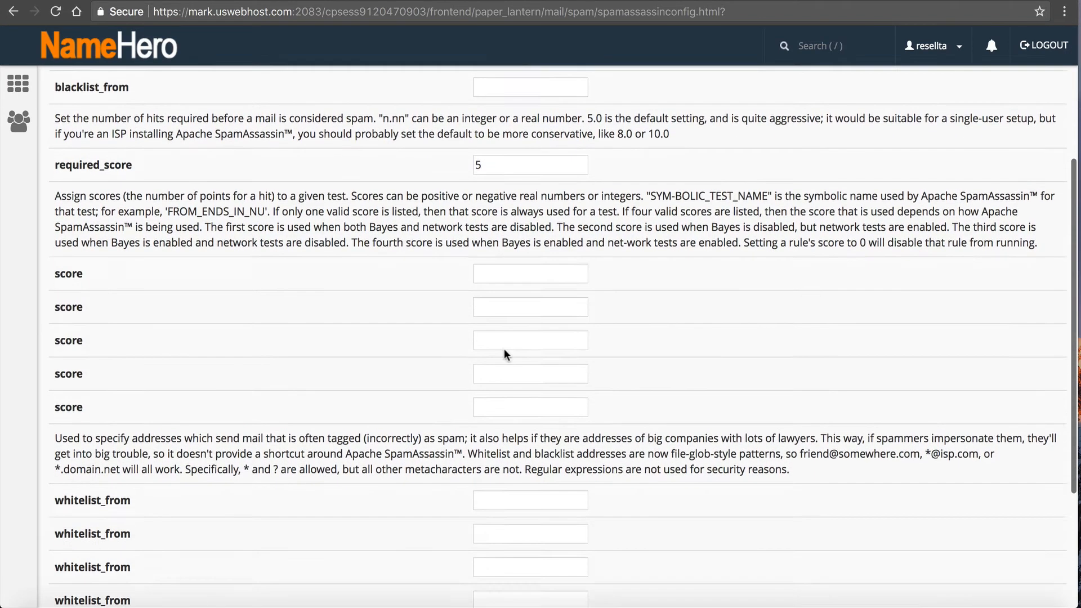
{"action": "scroll", "scroll_direction": "down", "scroll_amount": 3}
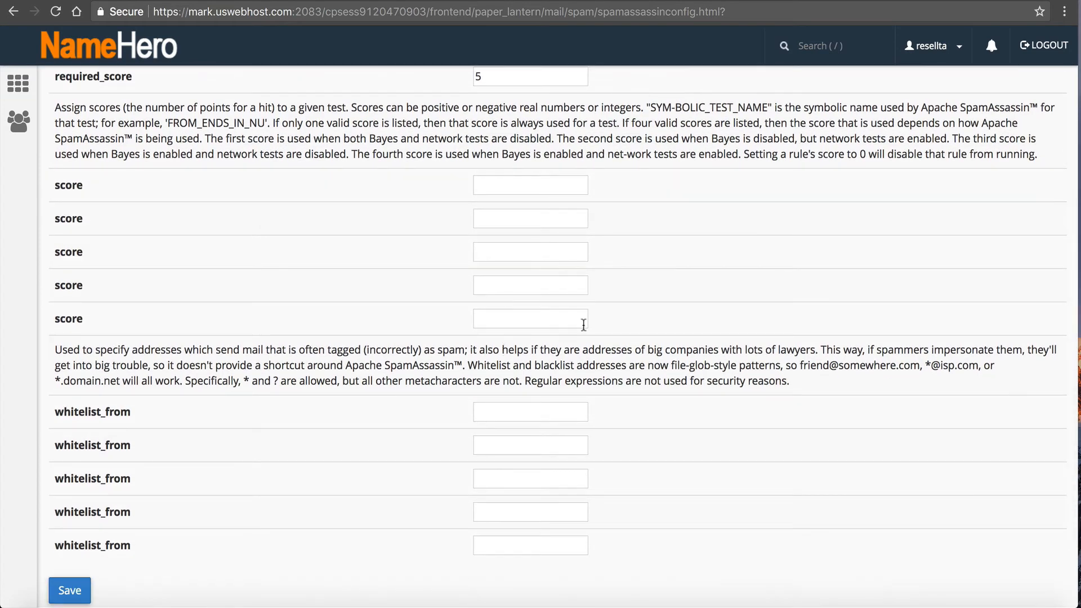
{"action": "mouse_move", "coordinate": [779, 340]}
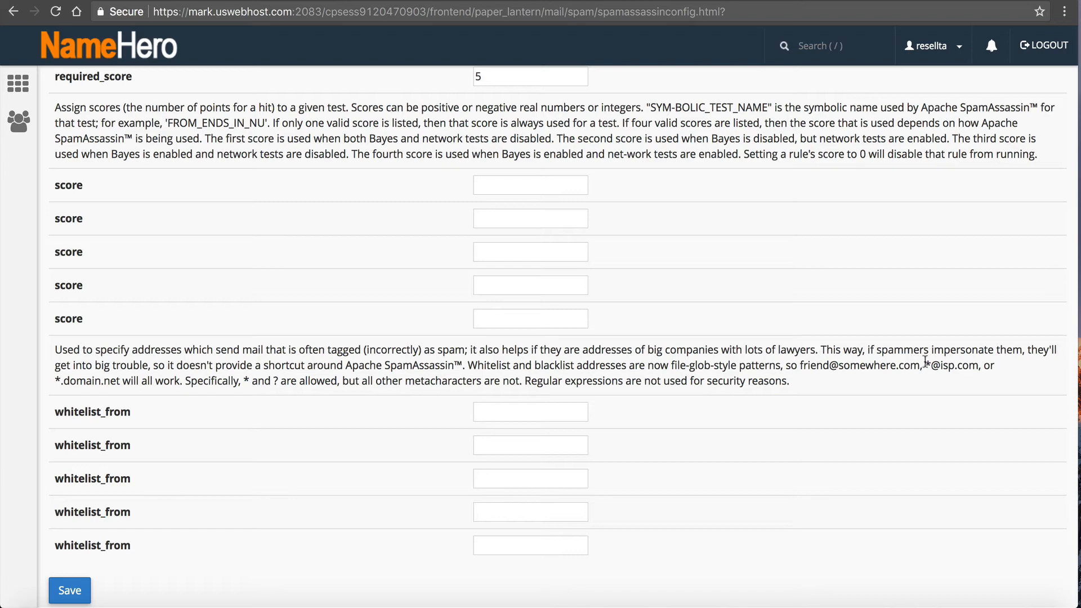
{"action": "double_click", "coordinate": [952, 365]}
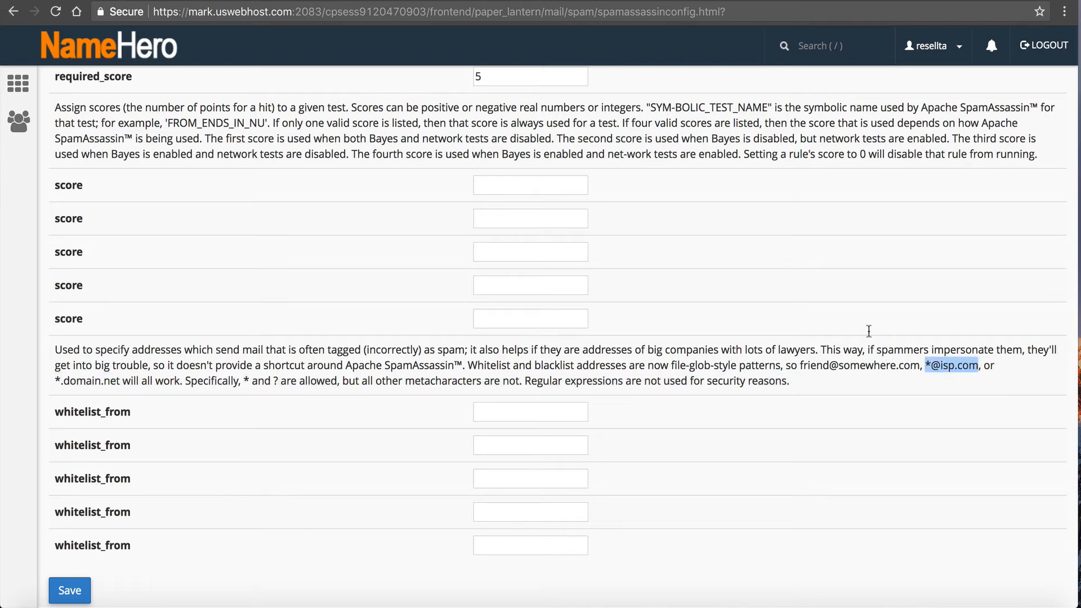
{"action": "scroll", "scroll_direction": "up", "scroll_amount": 3}
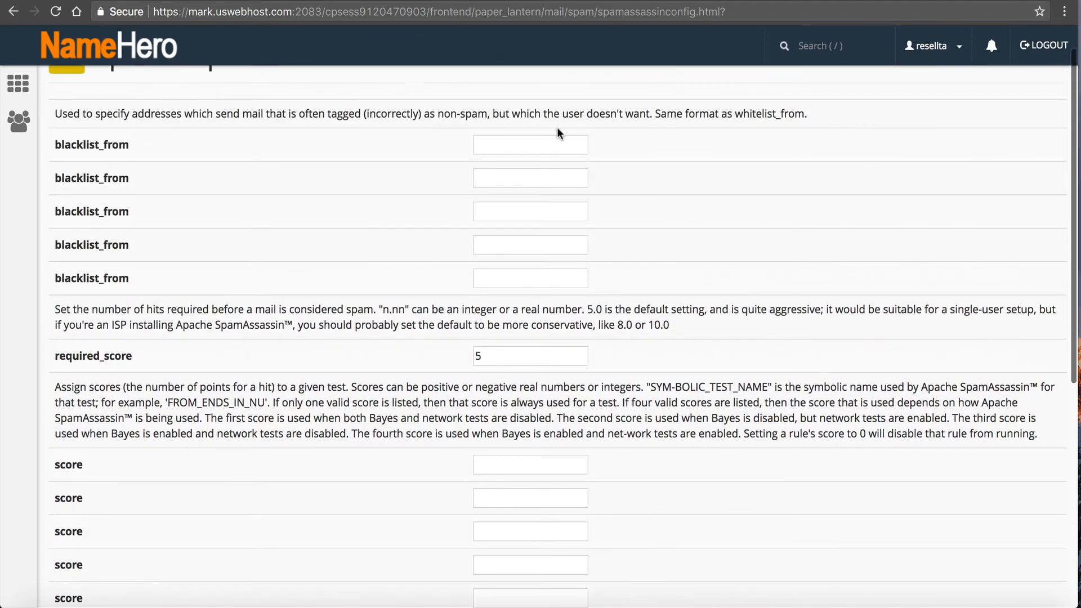
{"action": "type", "text": "*@isp.com"}
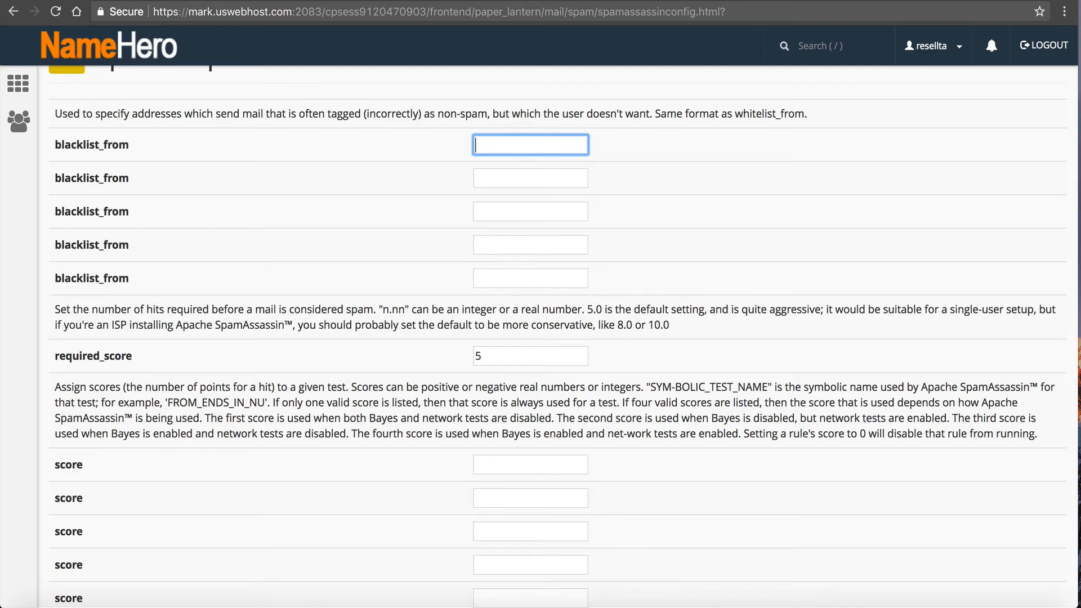
{"action": "scroll", "scroll_direction": "down", "scroll_amount": 3}
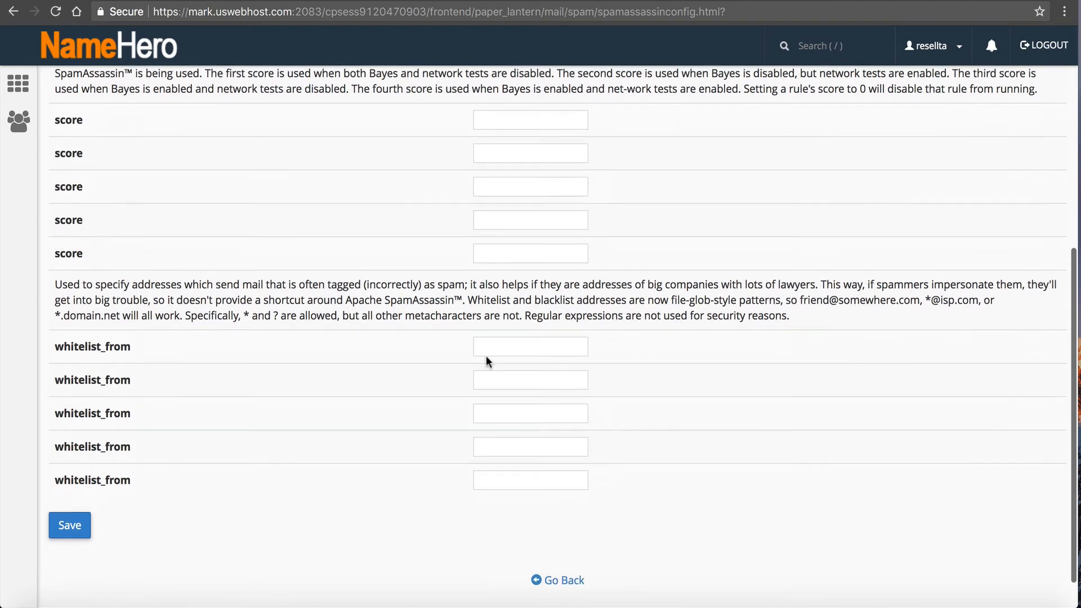
{"action": "left_click", "coordinate": [530, 346]}
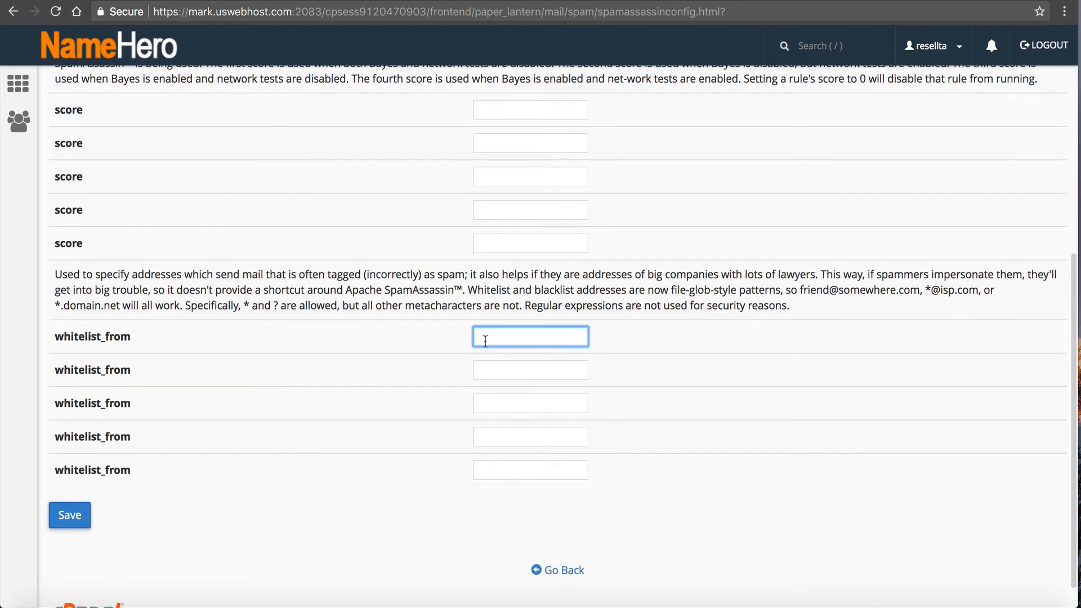
{"action": "type", "text": "*@n"}
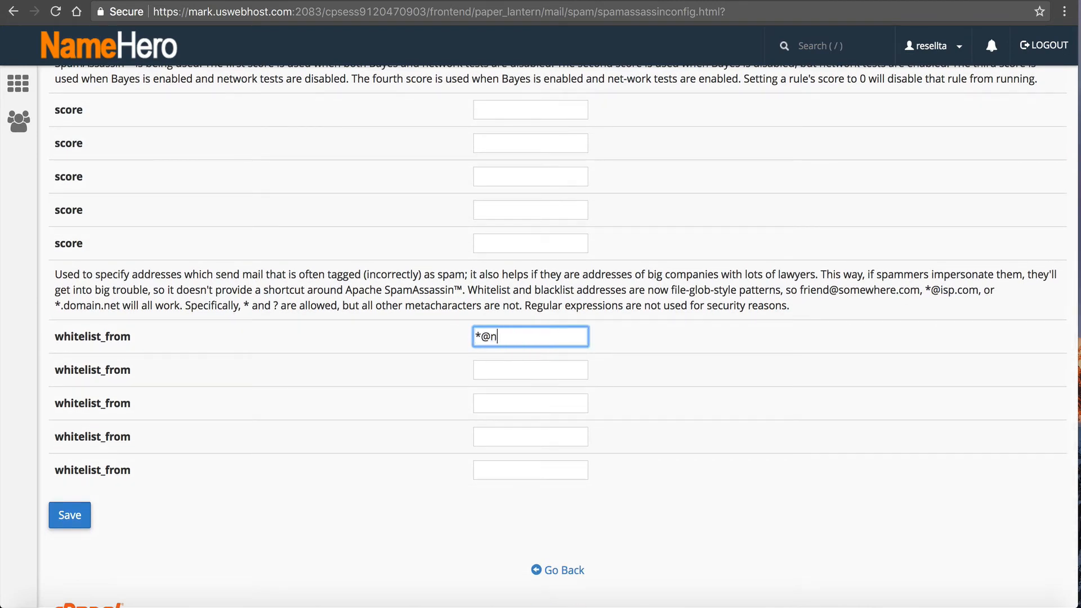
{"action": "type", "text": "amehero.com"}
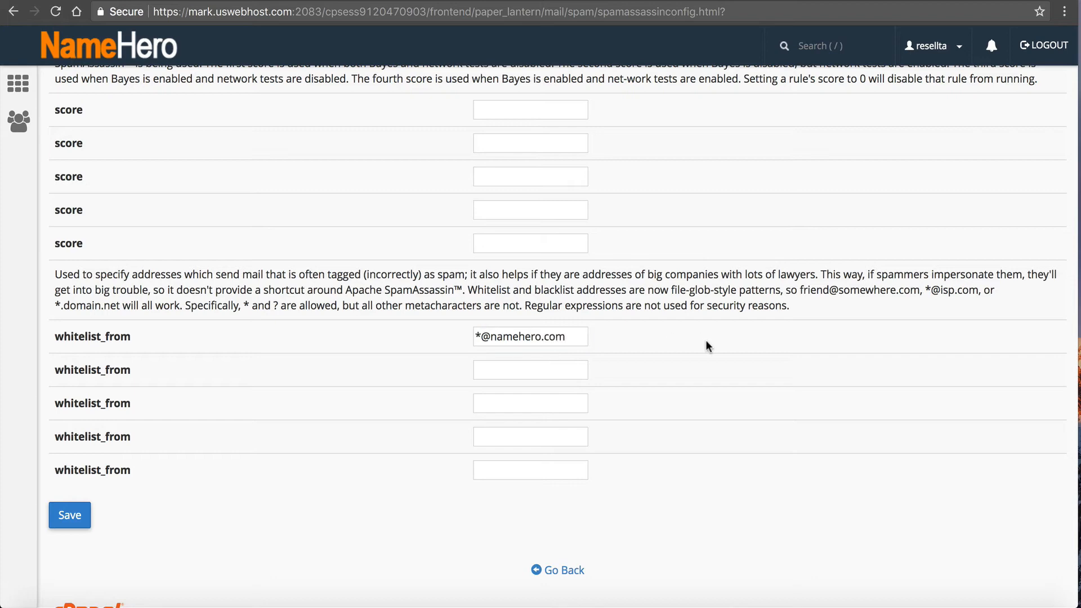
{"action": "left_click", "coordinate": [531, 337]}
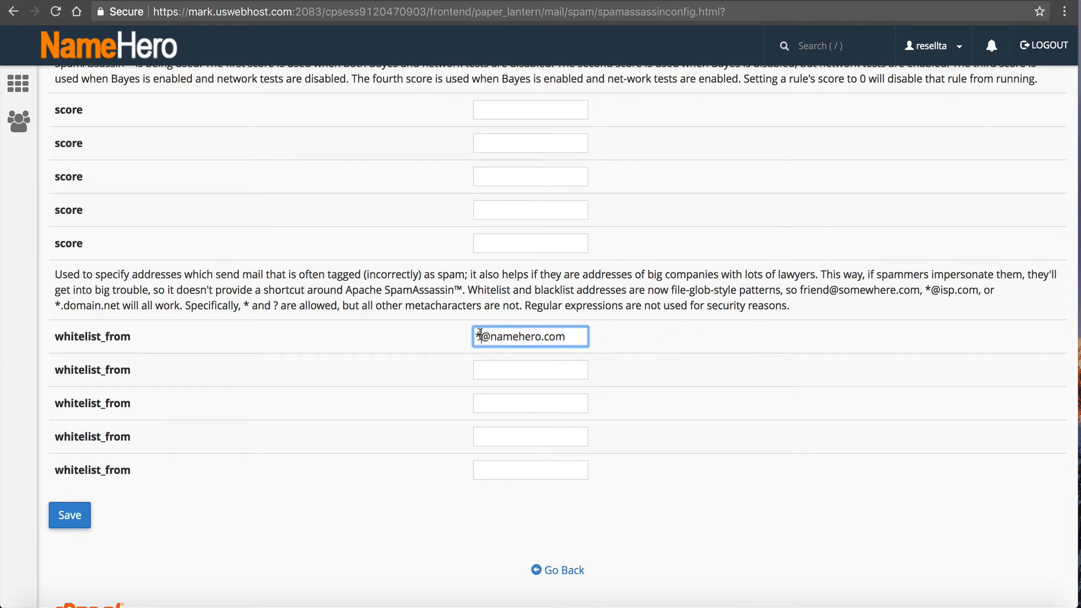
{"action": "left_click", "coordinate": [530, 369]}
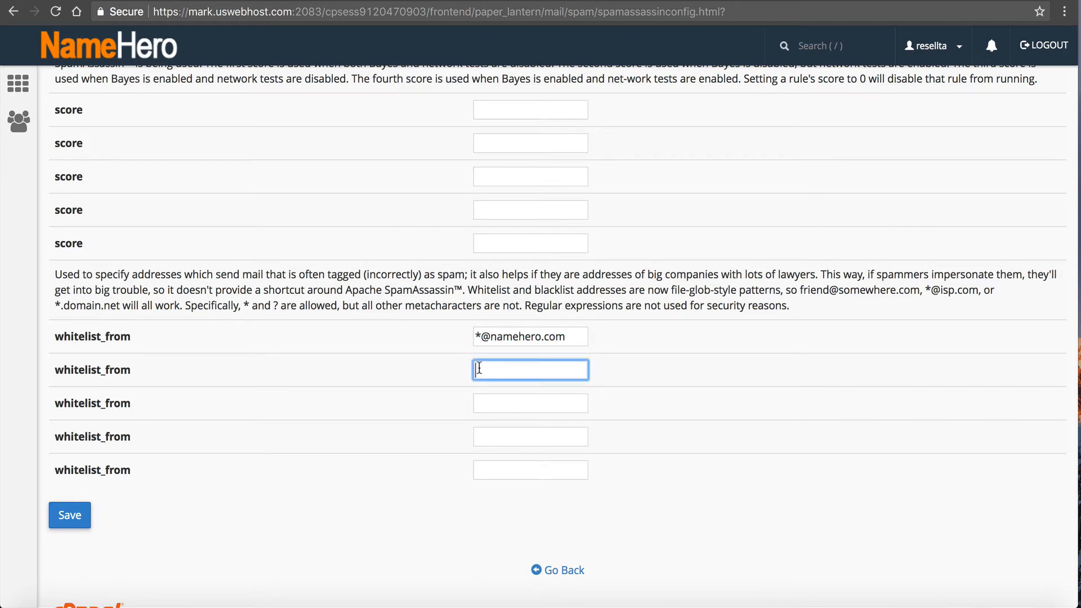
{"action": "type", "text": "*@isp.com"}
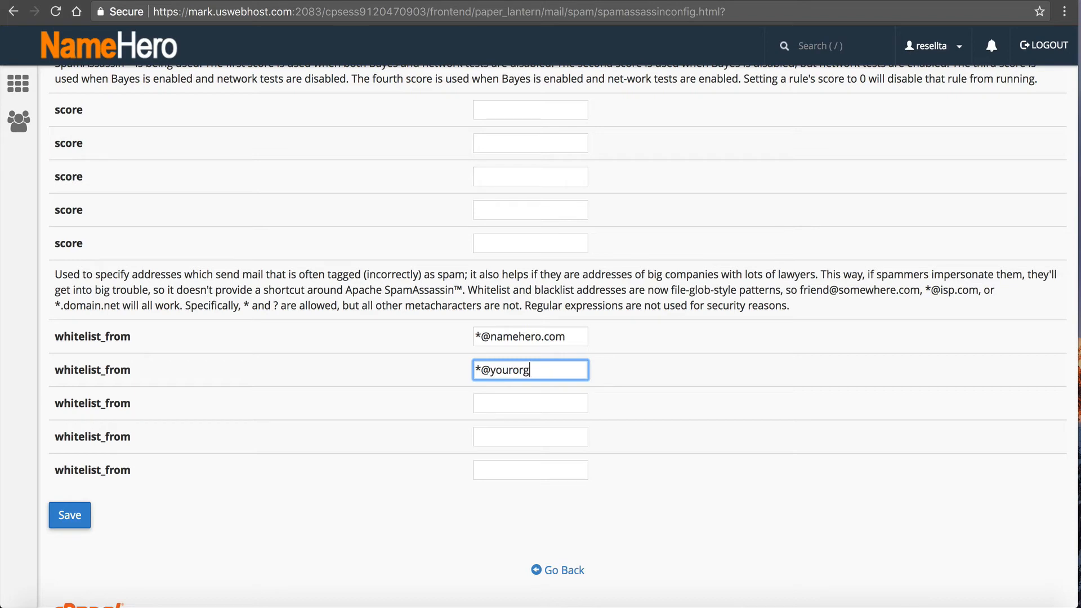
{"action": "type", "text": "anization.com"}
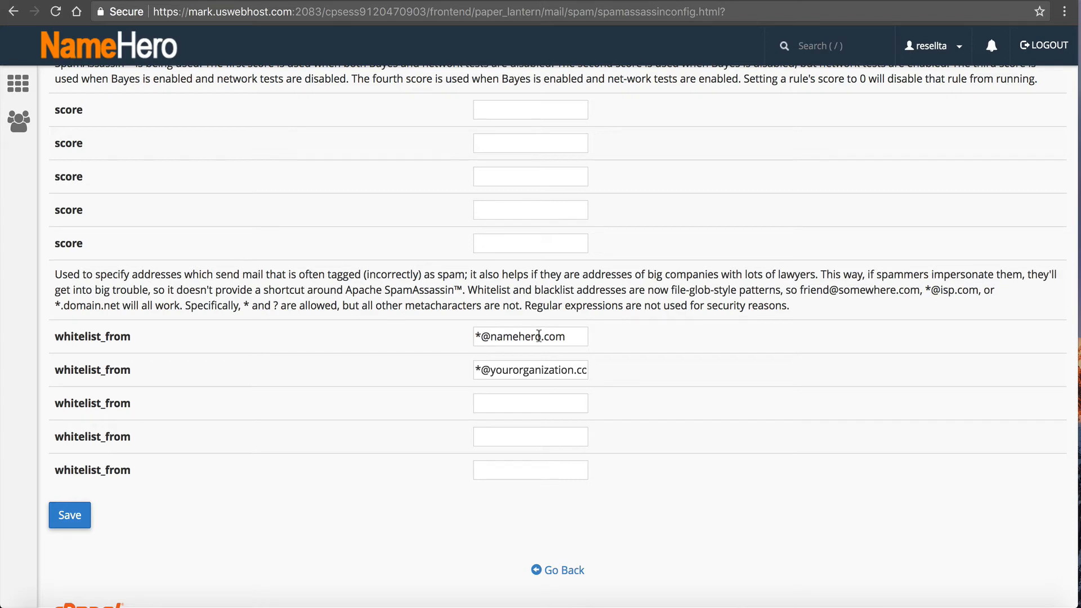
{"action": "left_click", "coordinate": [530, 403]}
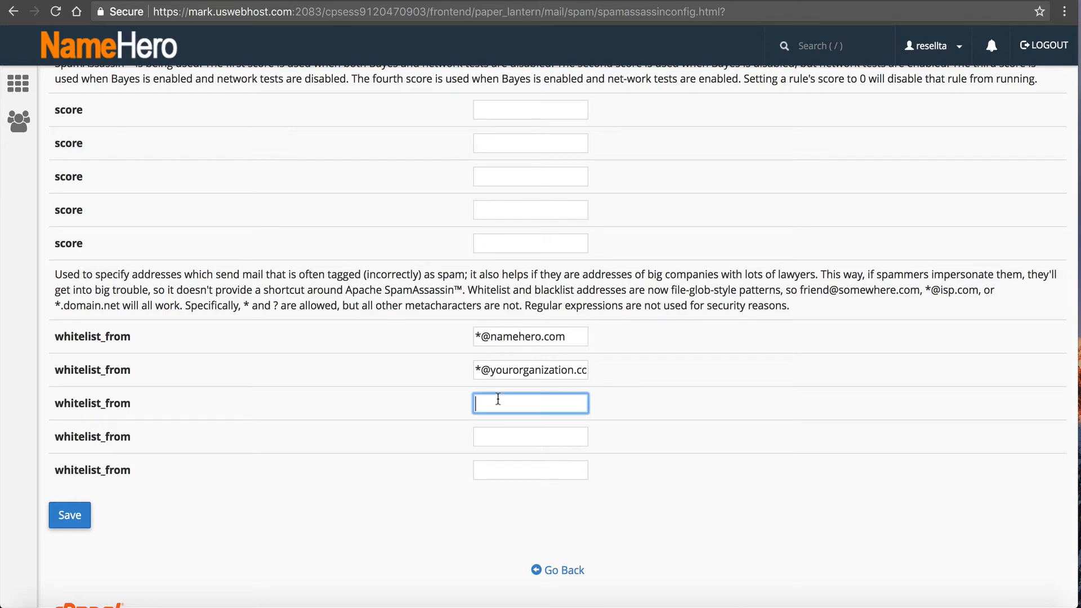
{"action": "type", "text": "*@isp.com"}
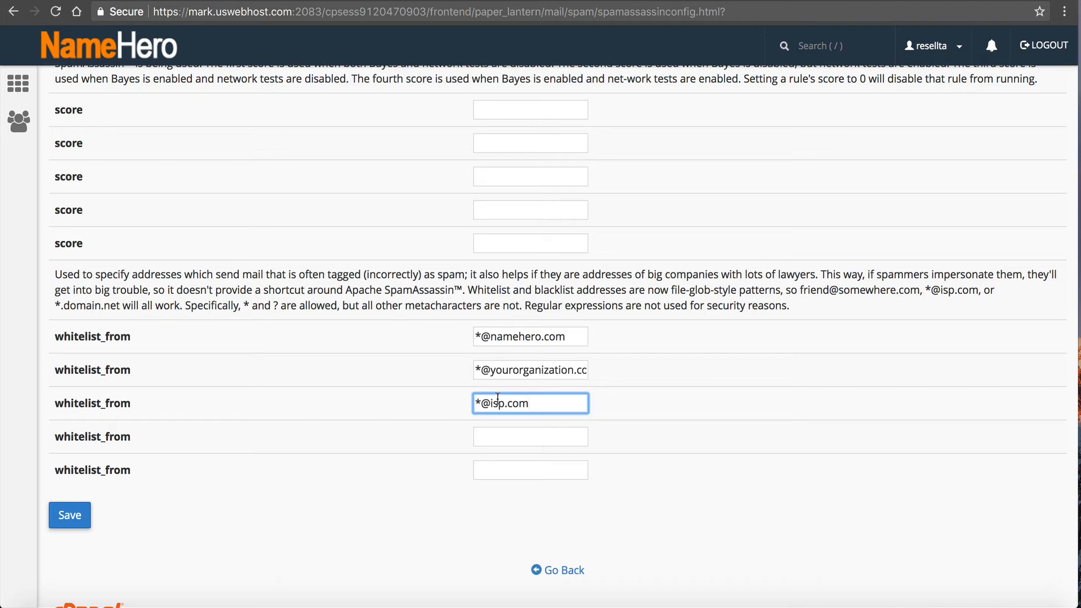
{"action": "type", "text": "*@gmail"}
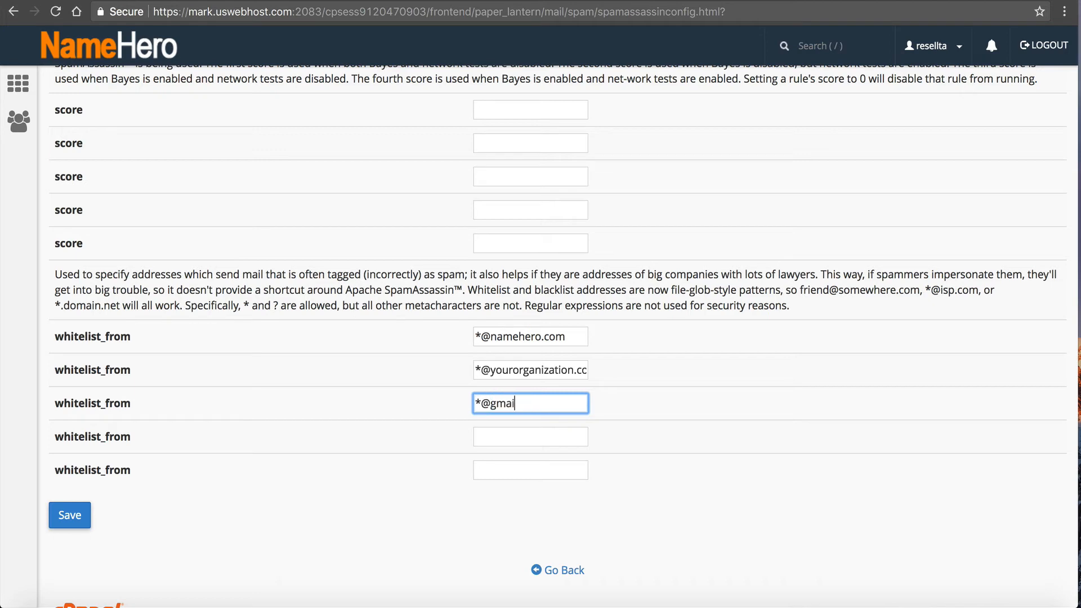
{"action": "type", "text": ".com"}
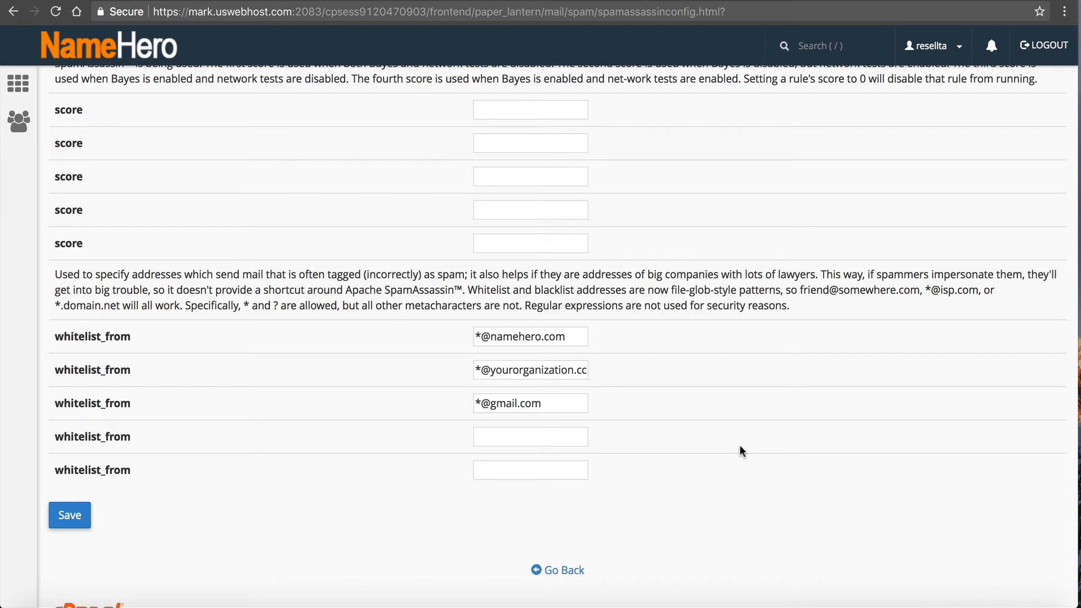
Scroll the configuration page and go back to the enabled SpamAssassin main page.
{"action": "scroll", "scroll_direction": "down", "scroll_amount": 3}
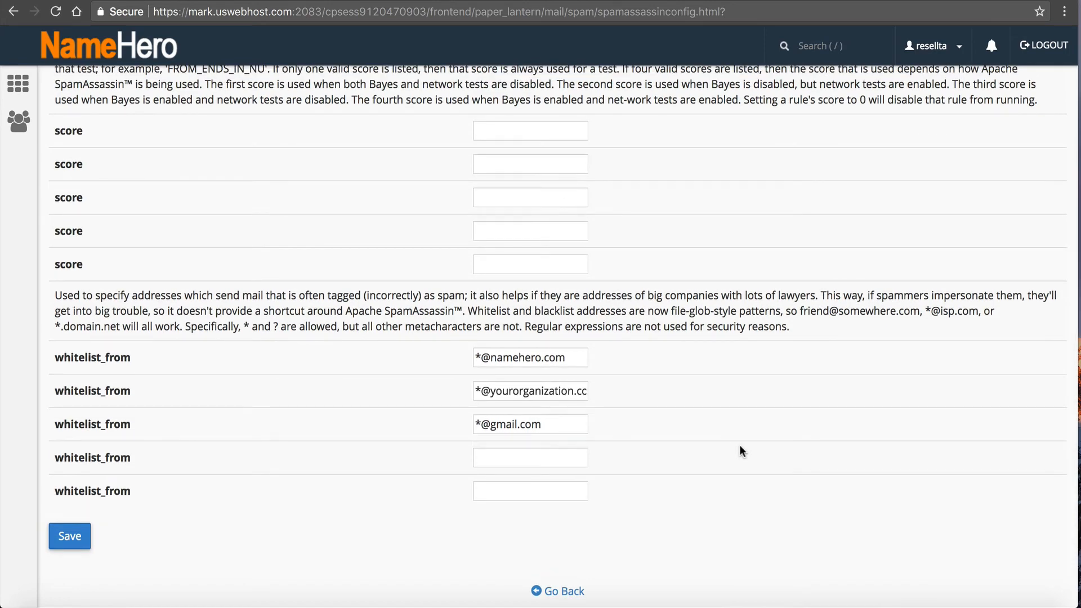
{"action": "scroll", "scroll_direction": "up", "scroll_amount": 3}
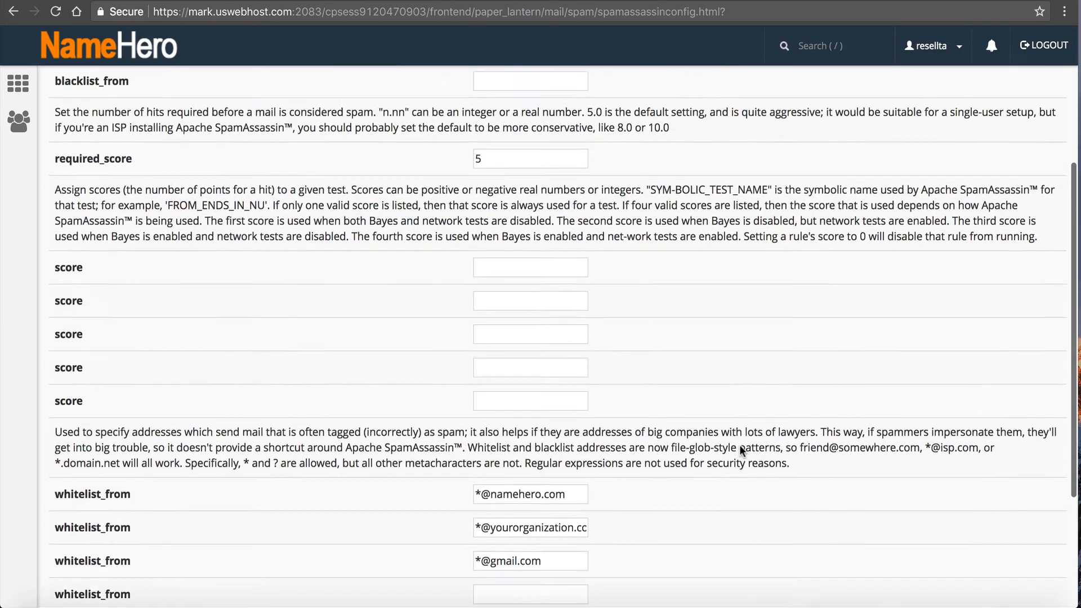
{"action": "scroll", "scroll_direction": "up", "scroll_amount": 3}
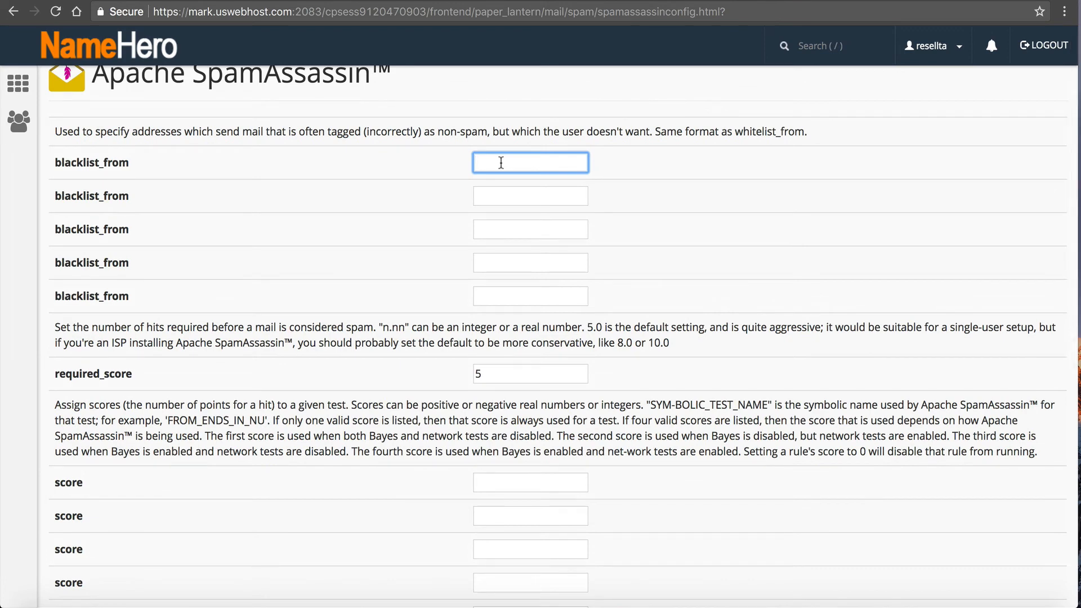
{"action": "scroll", "scroll_direction": "down", "scroll_amount": 3}
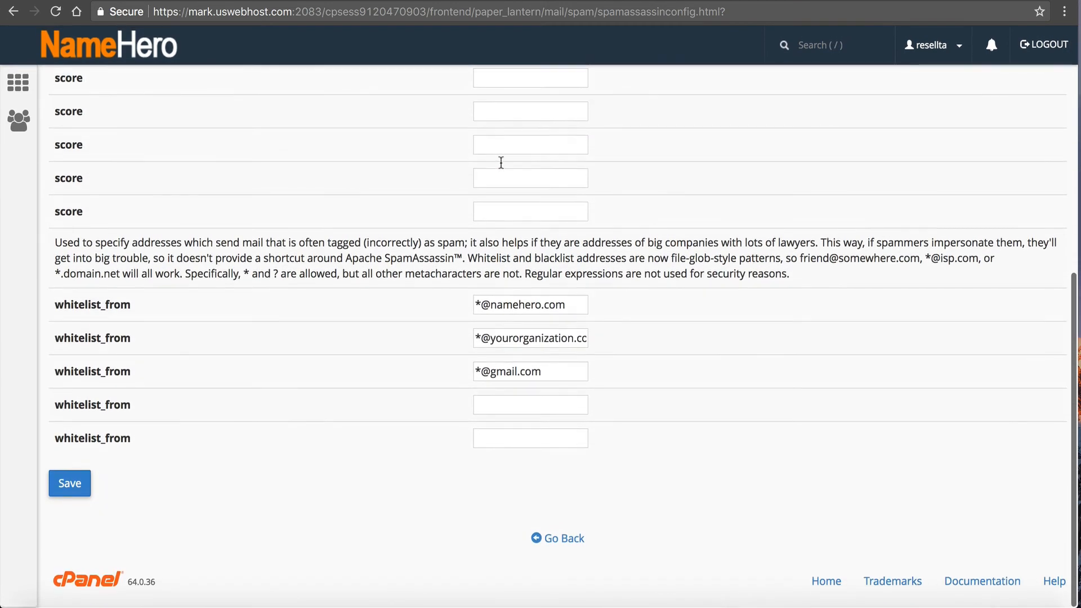
{"action": "mouse_move", "coordinate": [559, 540]}
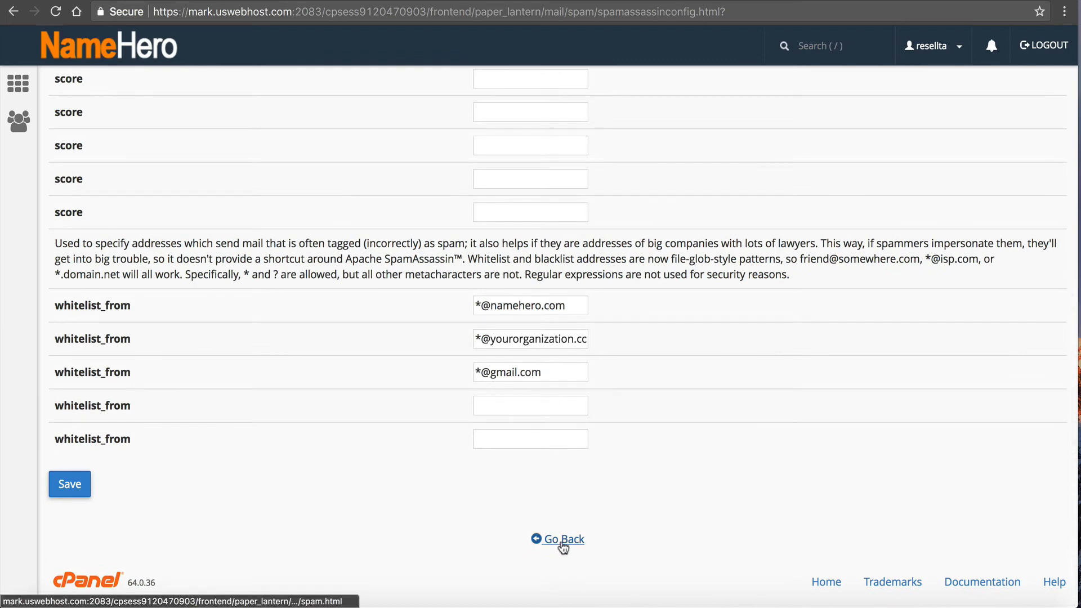
{"action": "left_click", "coordinate": [558, 540]}
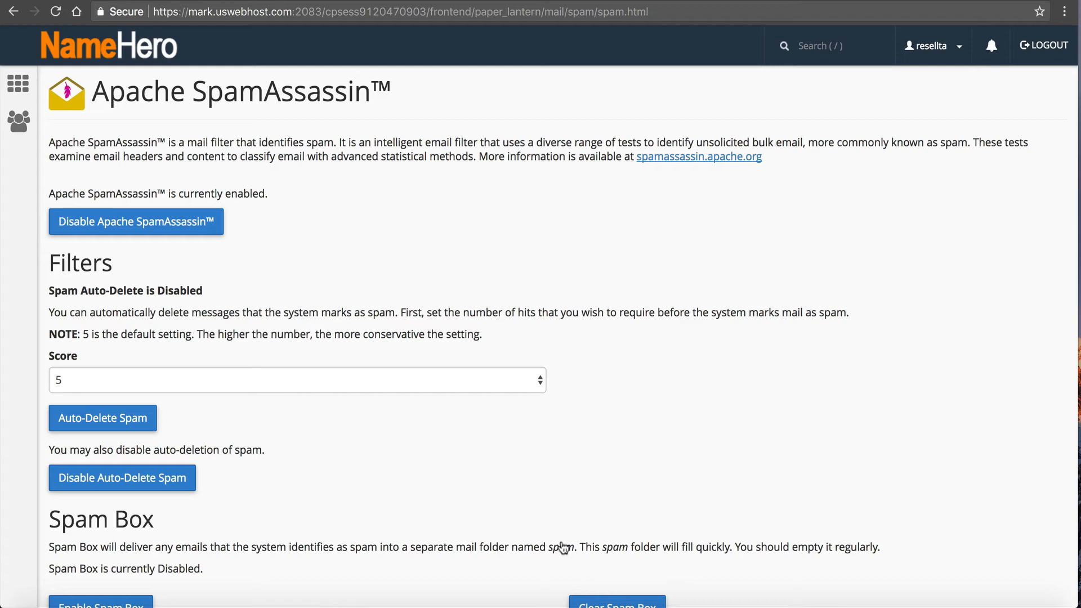
From cPanel home, search 'track' and open Track Delivery.
{"action": "left_click", "coordinate": [107, 45]}
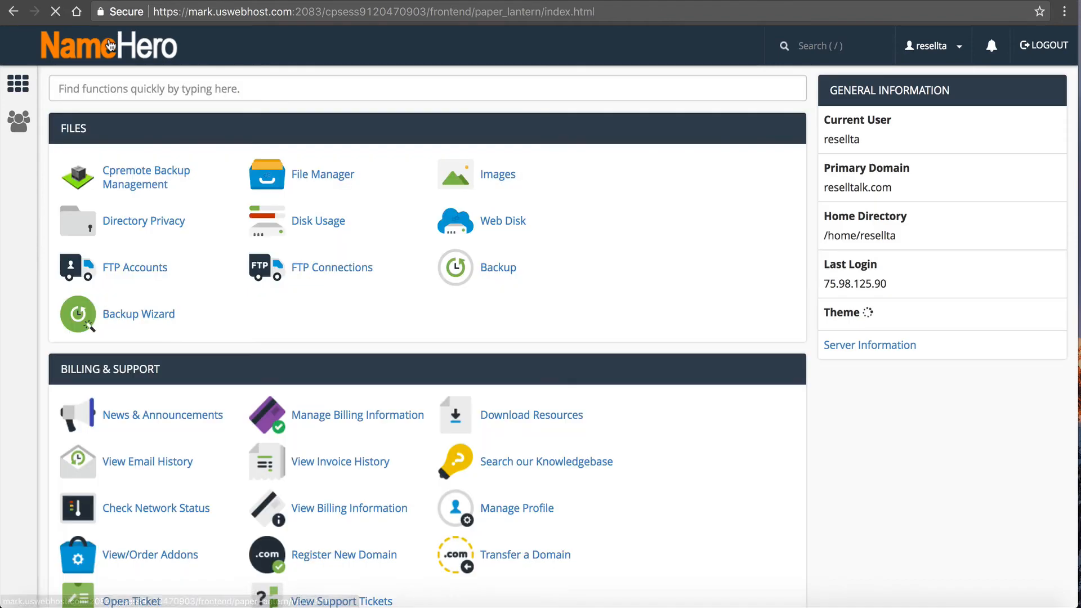
{"action": "type", "text": "trac"}
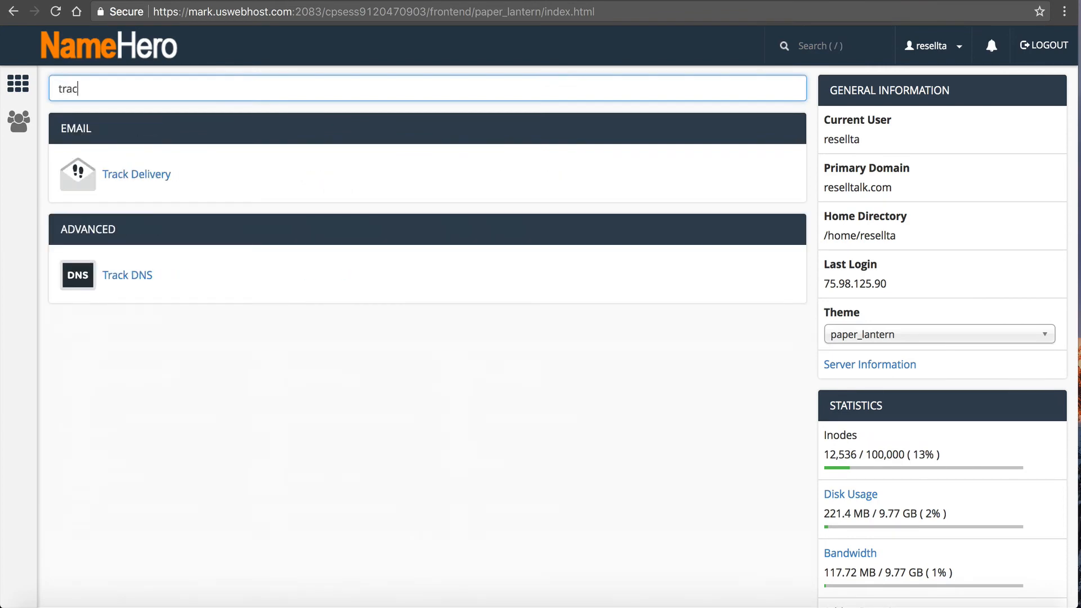
{"action": "type", "text": "k"}
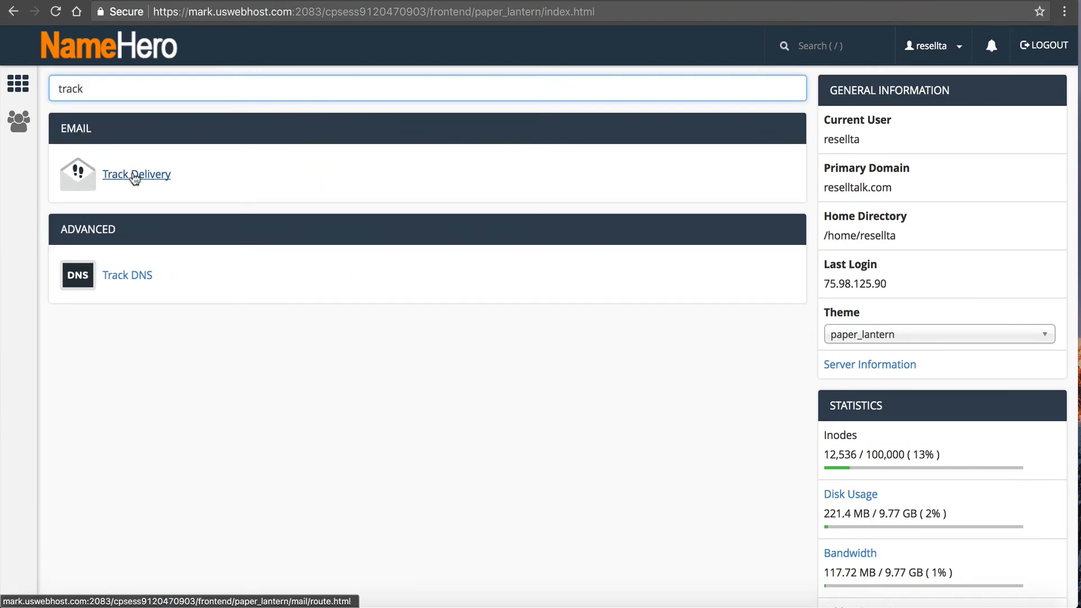
{"action": "left_click", "coordinate": [135, 174]}
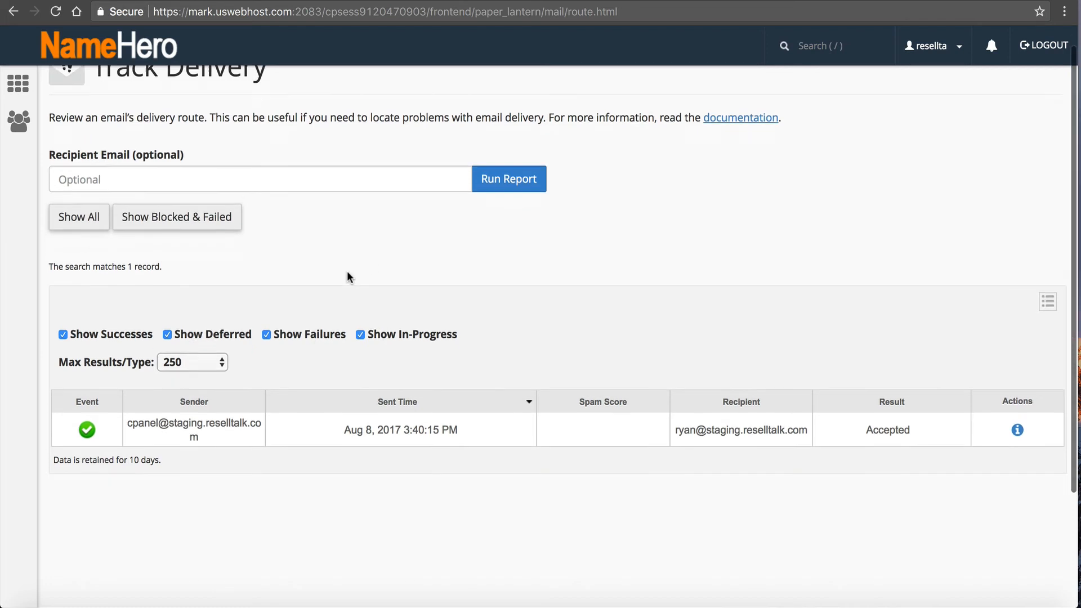
{"action": "scroll", "scroll_direction": "up", "scroll_amount": 3}
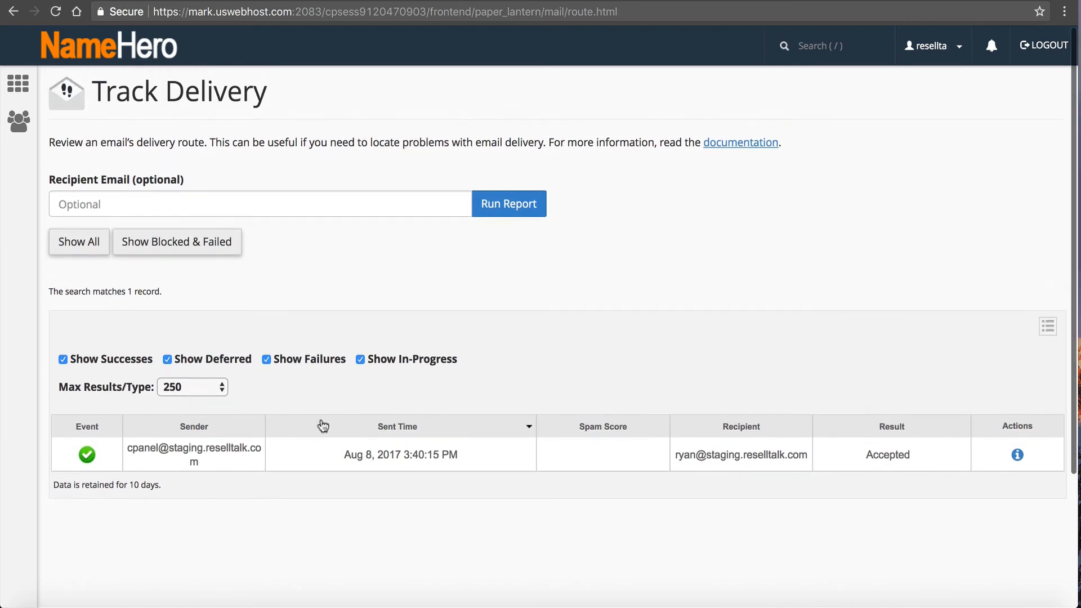
{"action": "mouse_move", "coordinate": [394, 455]}
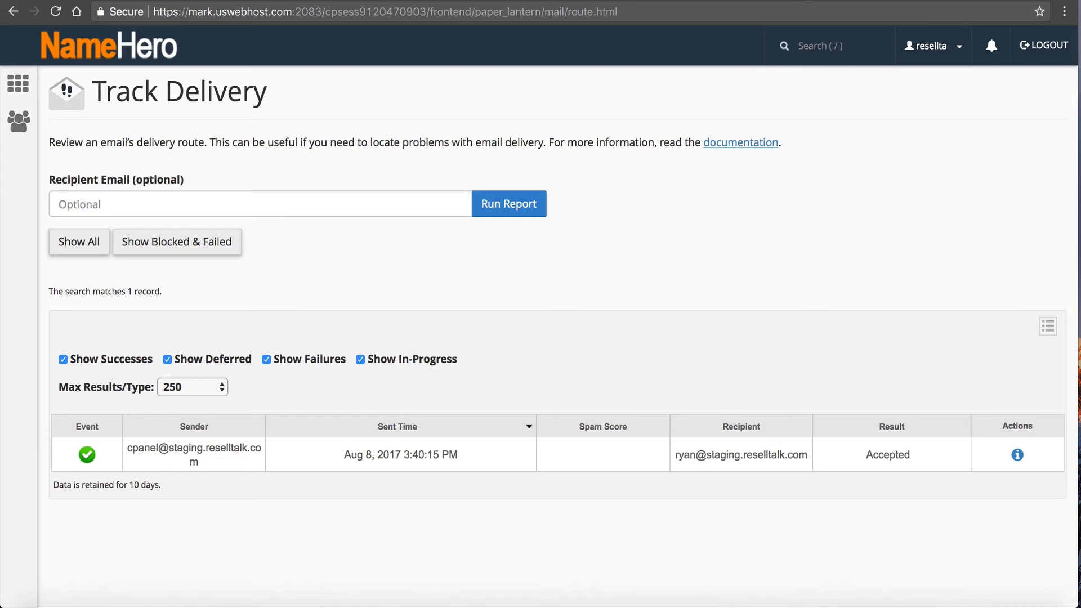
{"action": "left_click", "coordinate": [1017, 454]}
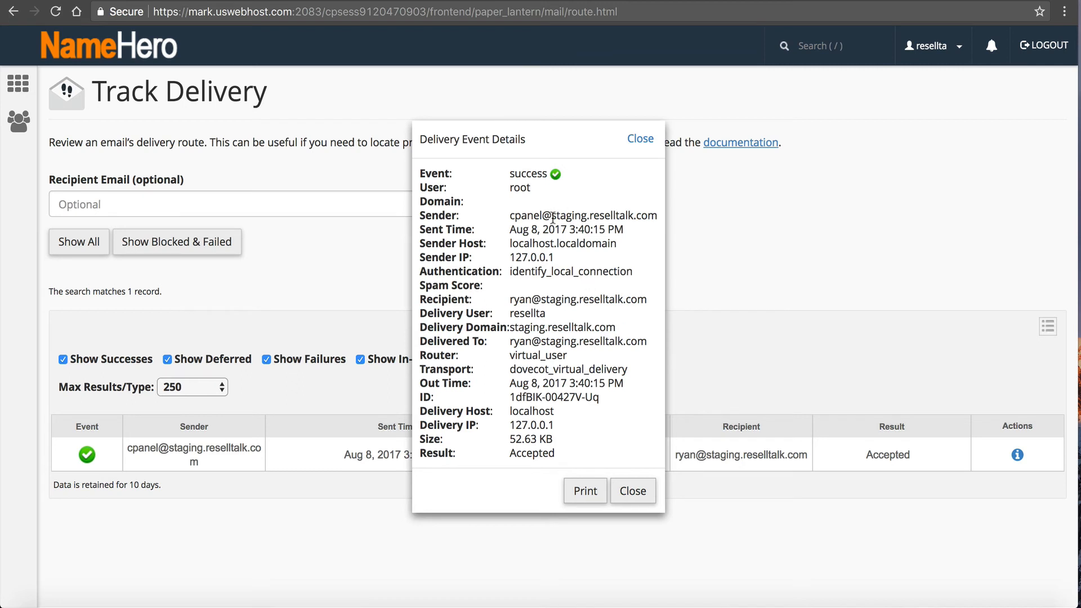
{"action": "double_click", "coordinate": [603, 215]}
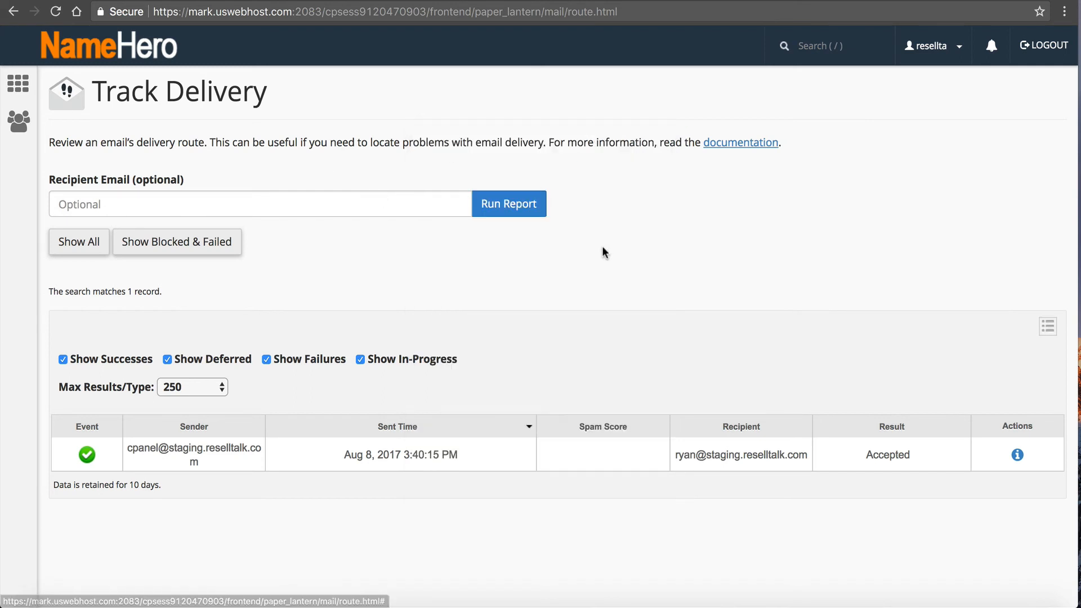
{"action": "mouse_move", "coordinate": [381, 271]}
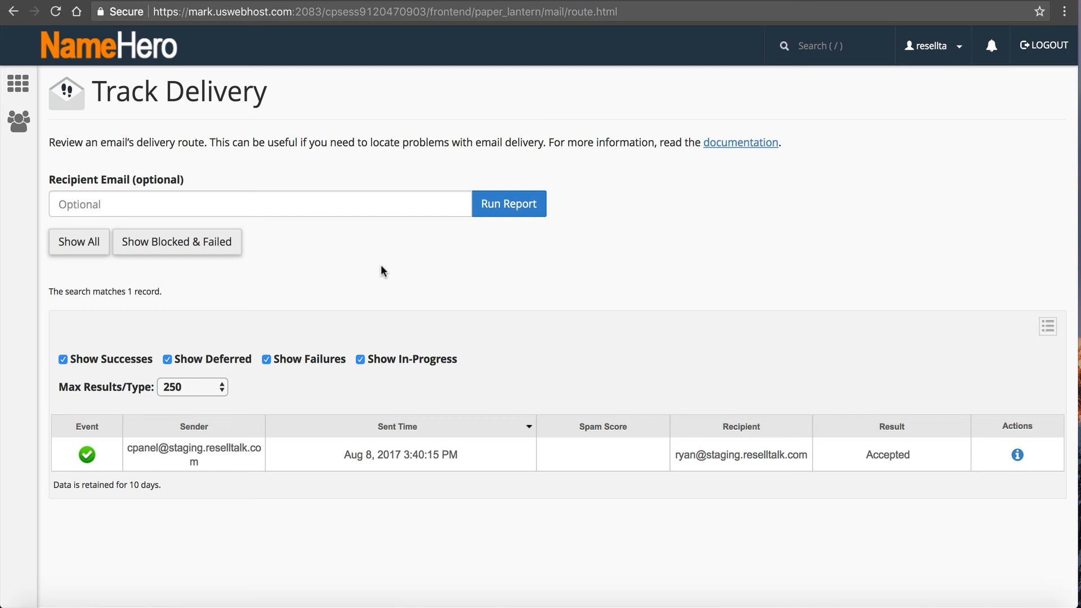
{"action": "mouse_move", "coordinate": [92, 68]}
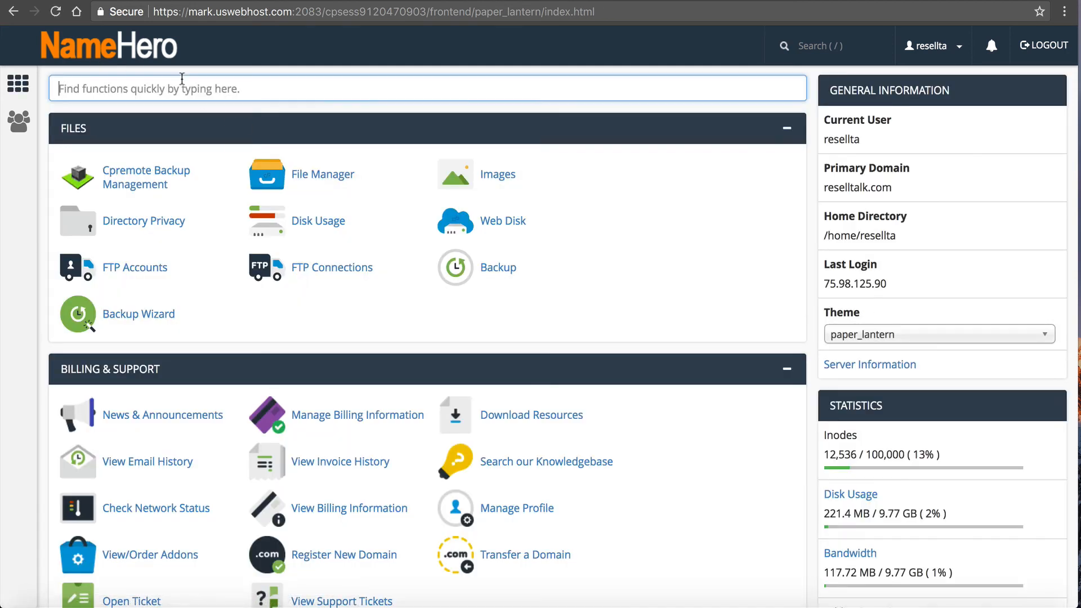
Reopen Apache SpamAssassin via a 'spam' search and check the Score dropdown, keeping 5.
{"action": "type", "text": "spam"}
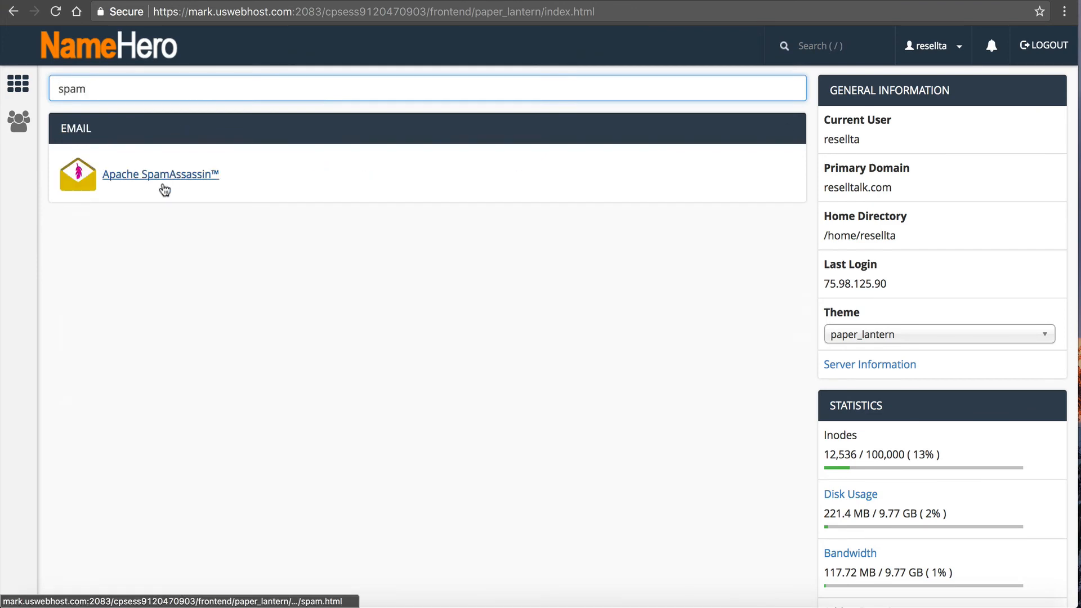
{"action": "left_click", "coordinate": [160, 174]}
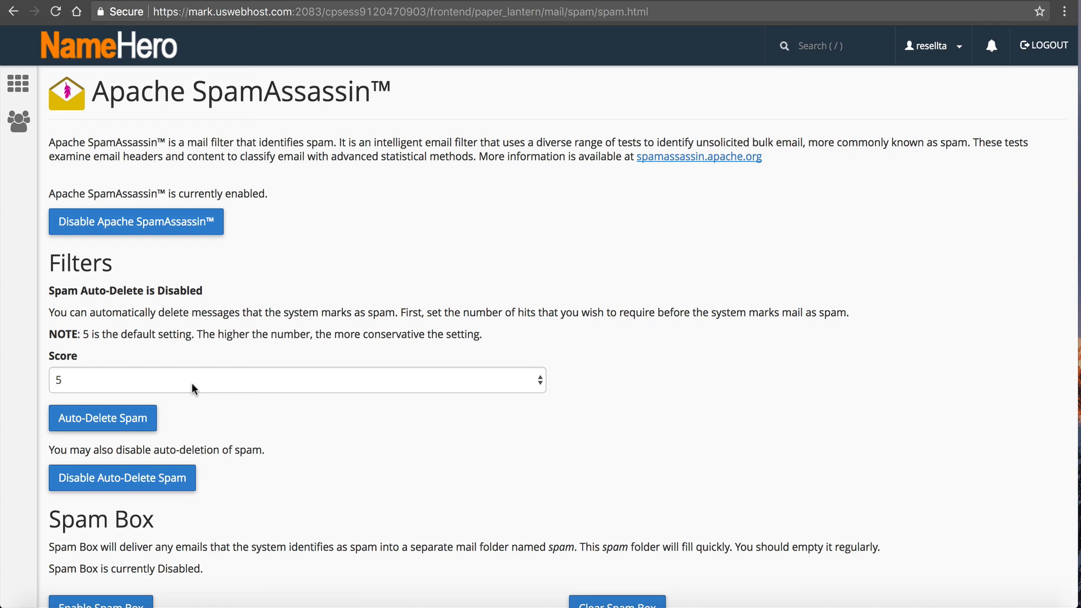
{"action": "left_click", "coordinate": [296, 380]}
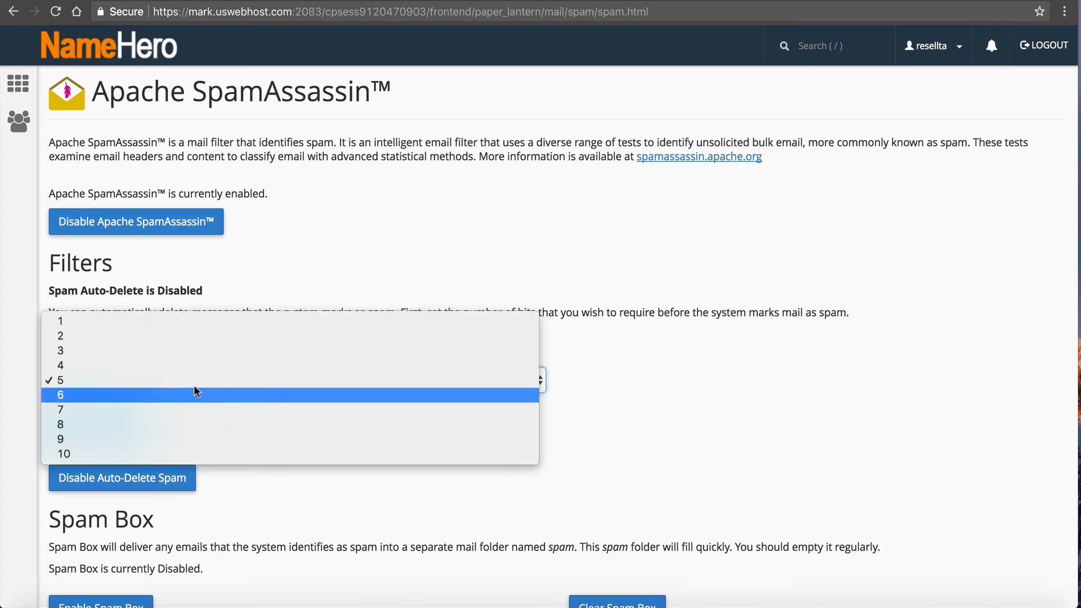
{"action": "mouse_move", "coordinate": [205, 365]}
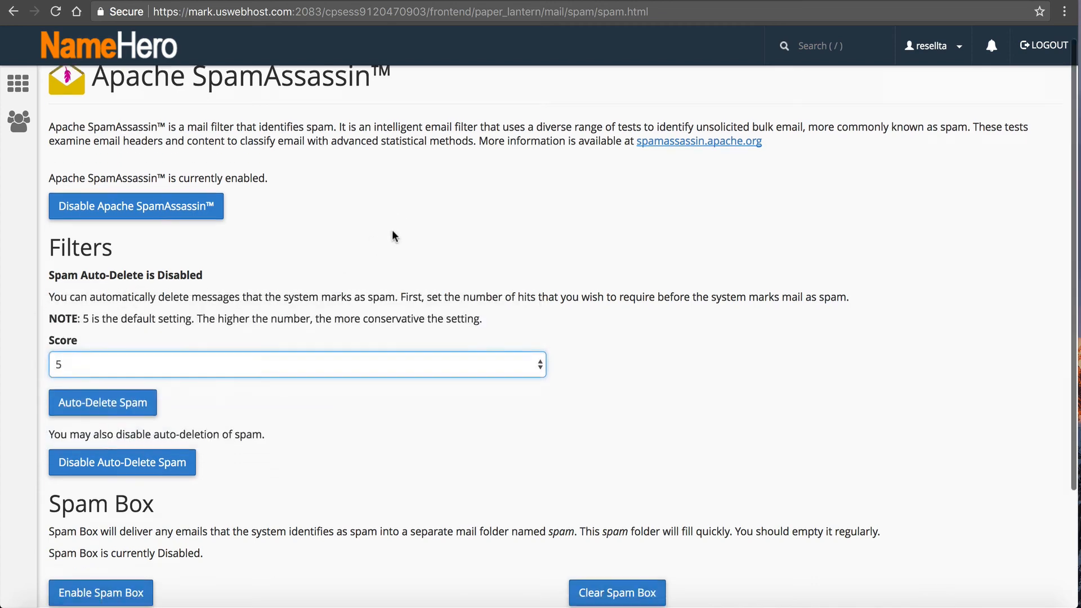
{"action": "scroll", "scroll_direction": "down", "scroll_amount": 3}
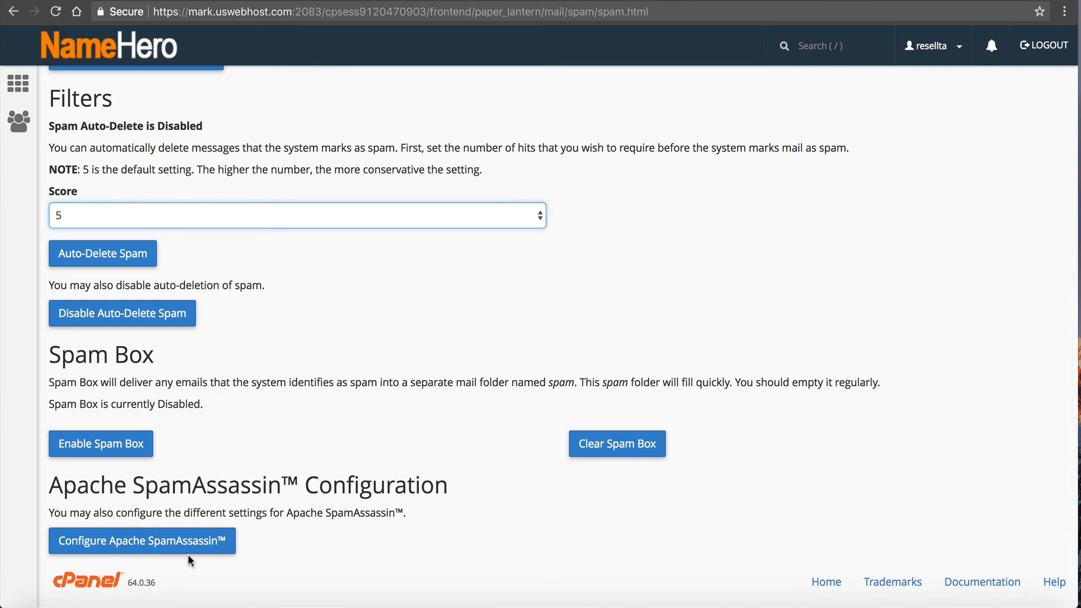
{"action": "scroll", "scroll_direction": "up", "scroll_amount": 3}
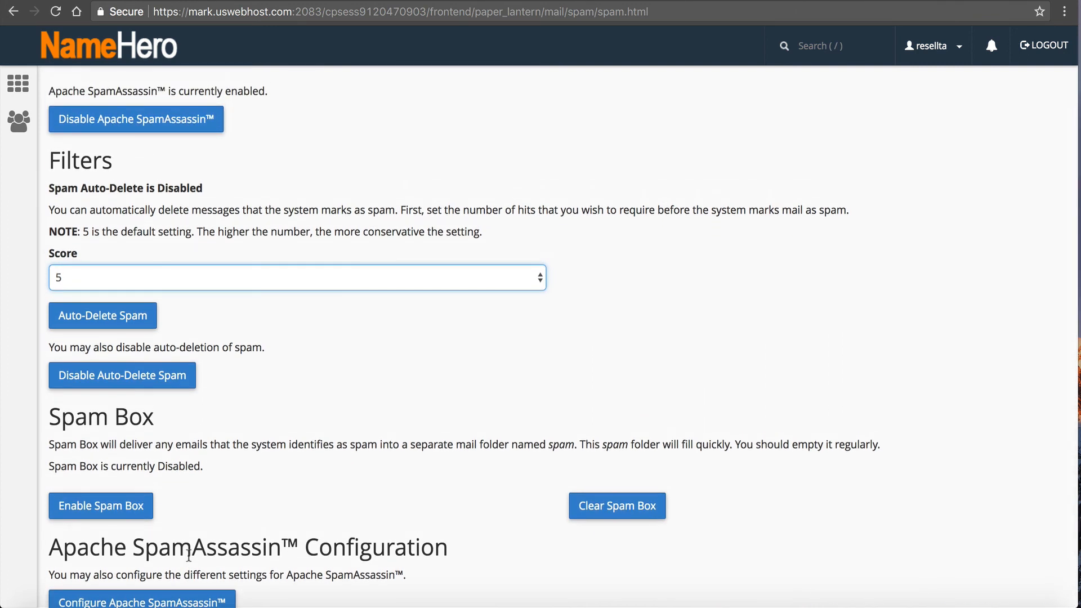
{"action": "scroll", "scroll_direction": "up", "scroll_amount": 3}
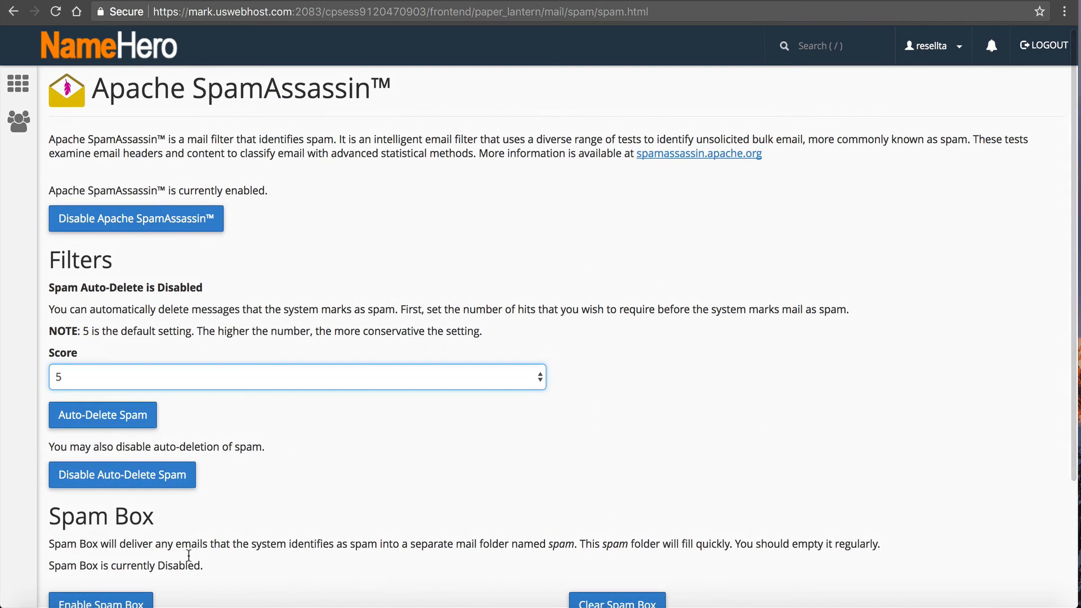